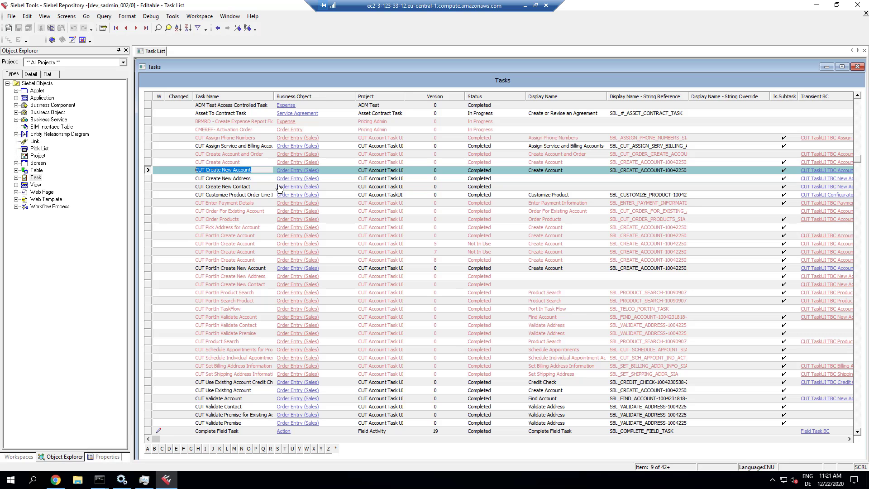
- Revise the CUT Create New Account task to get an editable version 1 marked In Progress
{"action": "left_click", "coordinate": [172, 16]}
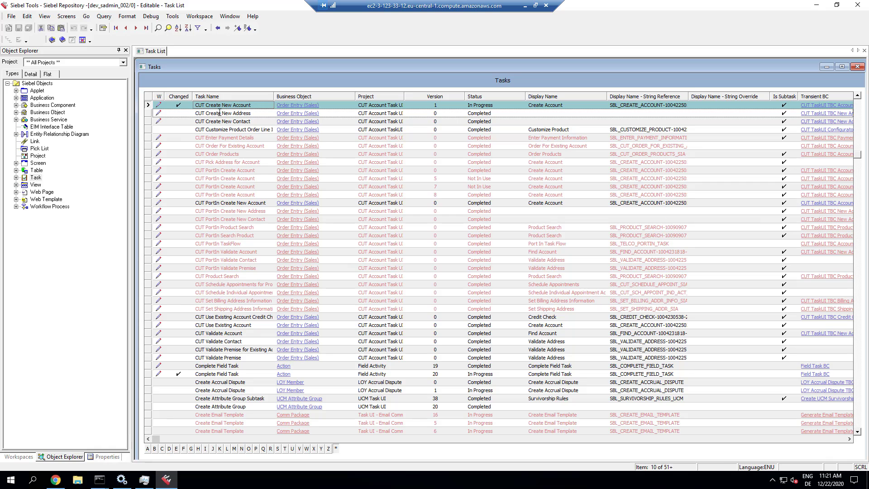
{"action": "double_click", "coordinate": [222, 105]}
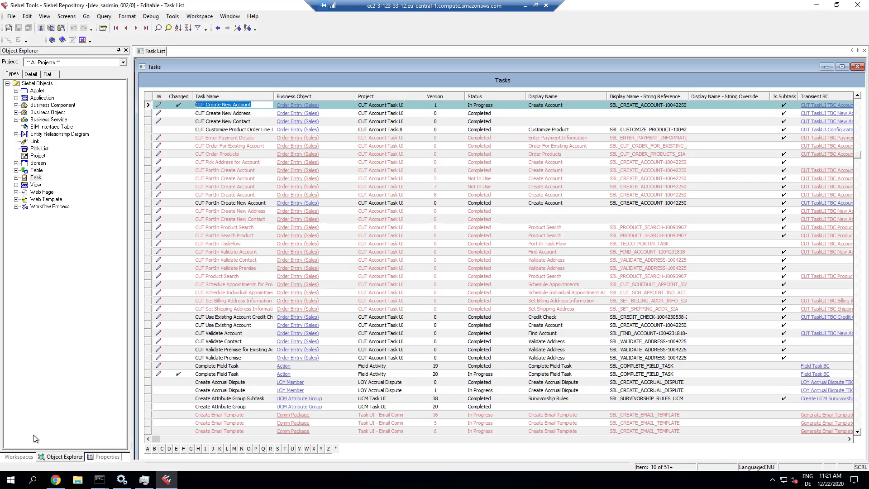
- Comment the task 'Update for Demo' and publish it despite the warning, making version 1 Completed
{"action": "left_click", "coordinate": [107, 456]}
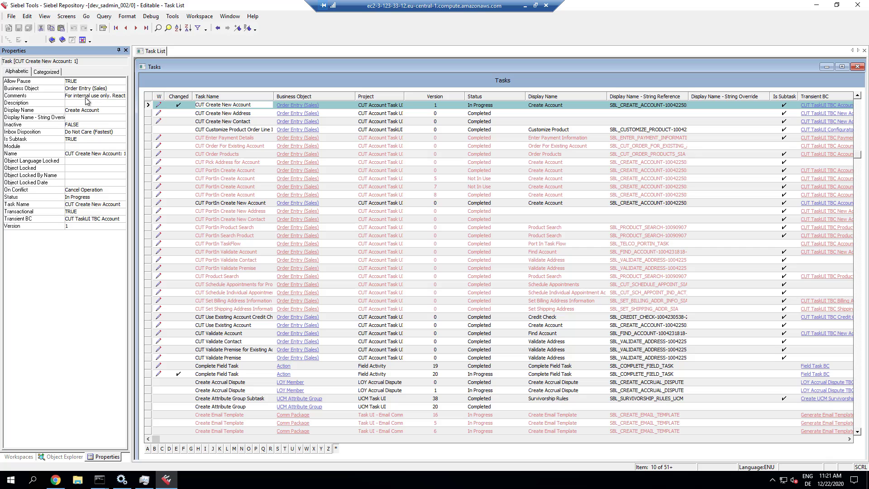
{"action": "left_click", "coordinate": [95, 95]}
{"action": "type", "text": "Update for Dem"}
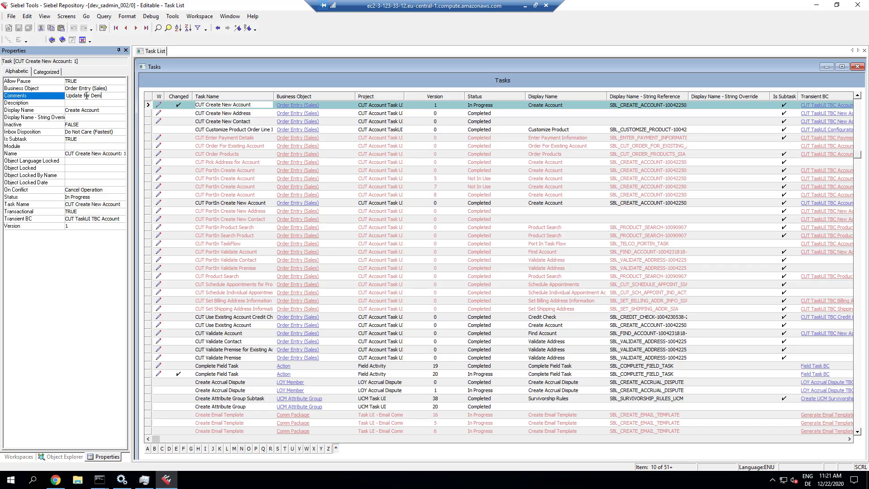
{"action": "type", "text": "o"}
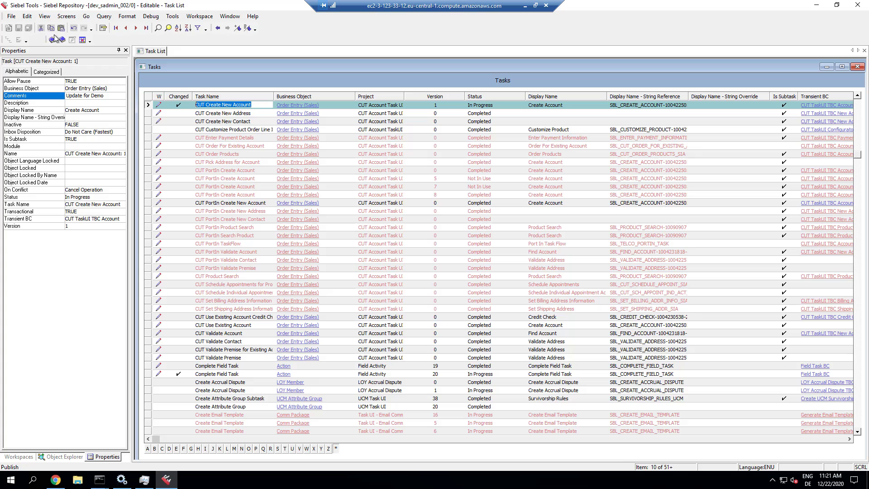
{"action": "mouse_move", "coordinate": [51, 39]}
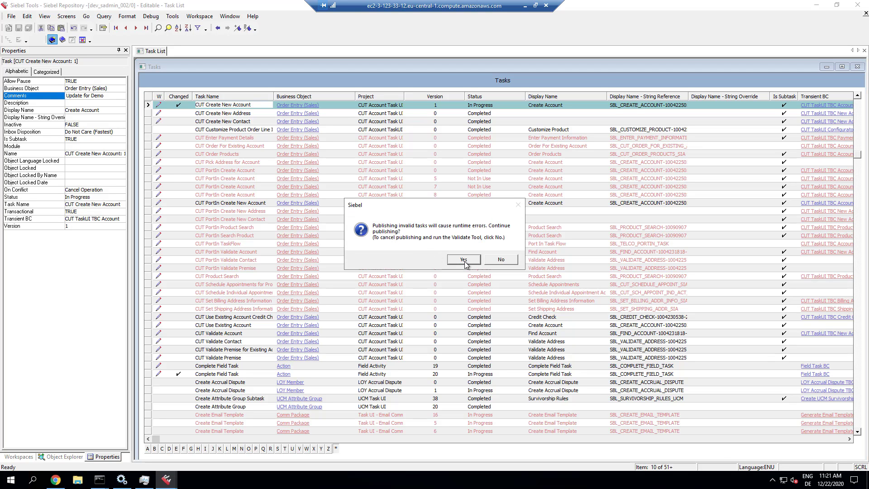
{"action": "left_click", "coordinate": [464, 260]}
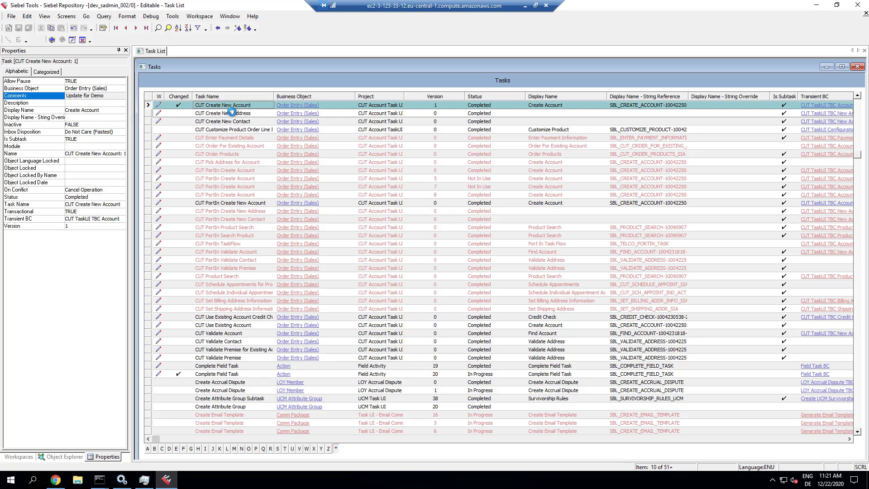
- Select the CUT Create New Address task and move to the Workspaces list
{"action": "left_click", "coordinate": [223, 113]}
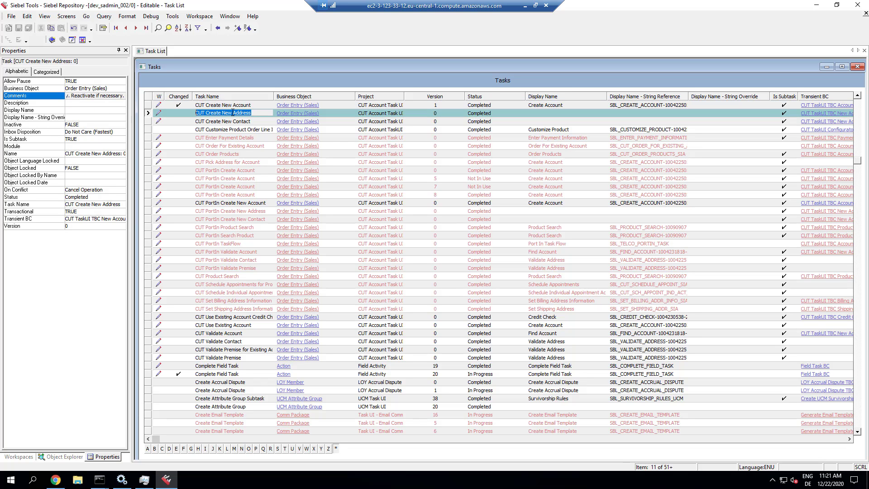
{"action": "left_click", "coordinate": [223, 105]}
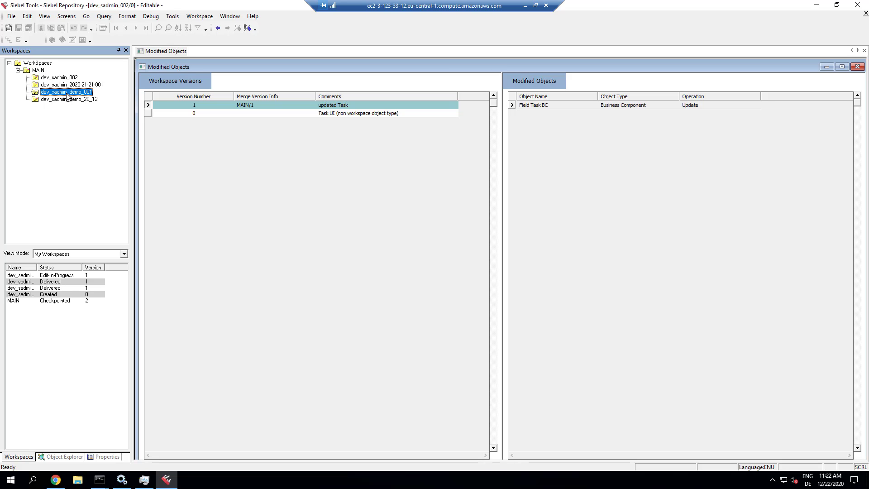
- Show the dev_sadmin_002 workspace versions and browse the repository object tree to the tasks
{"action": "left_click", "coordinate": [57, 77]}
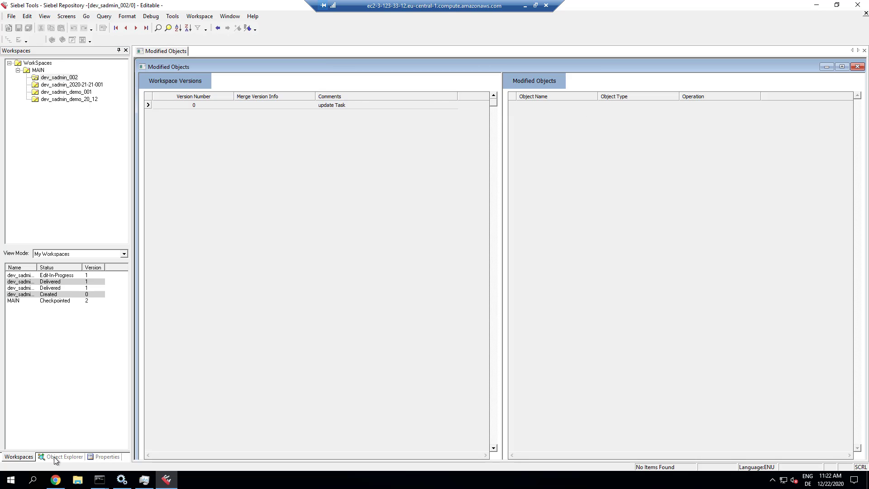
{"action": "left_click", "coordinate": [64, 456]}
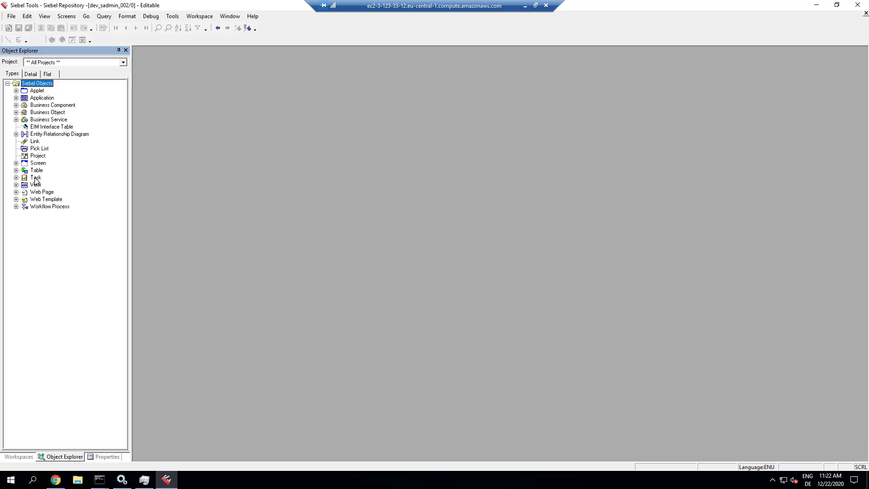
{"action": "double_click", "coordinate": [35, 177]}
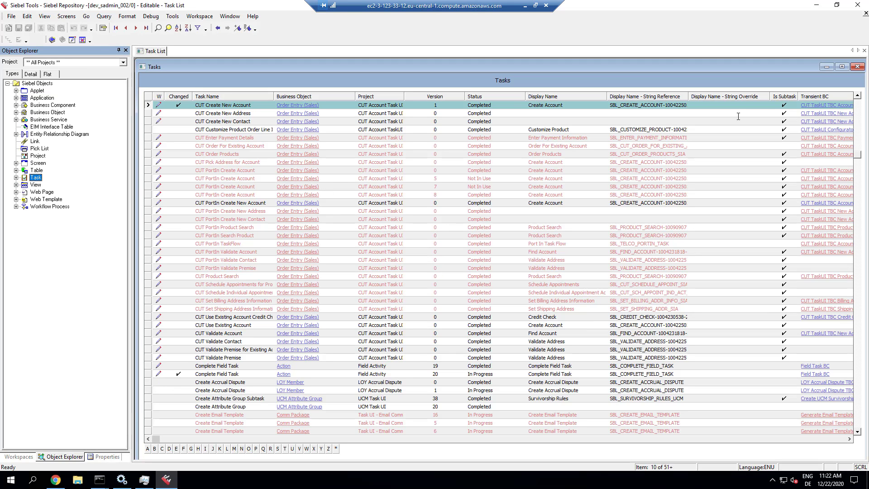
{"action": "mouse_move", "coordinate": [811, 109]}
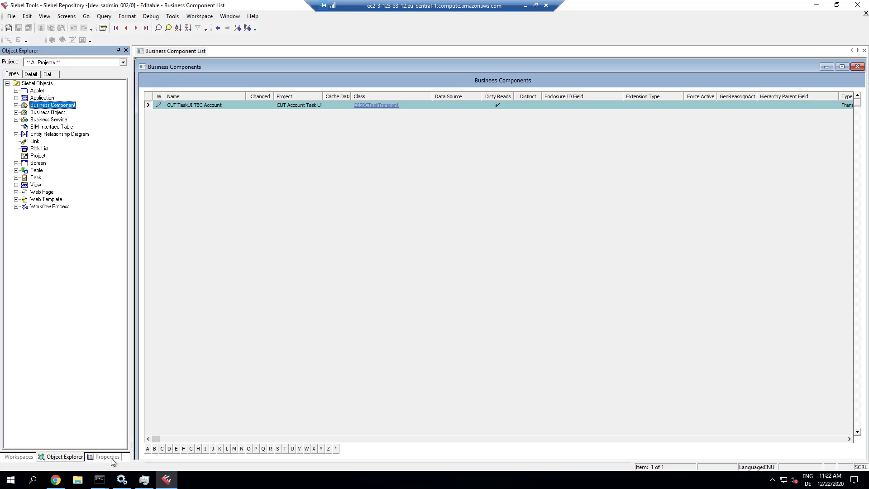
- Set CUT TaskUI TBC Account's Comments to 'dummy update' and return to the workspace list
{"action": "left_click", "coordinate": [107, 456]}
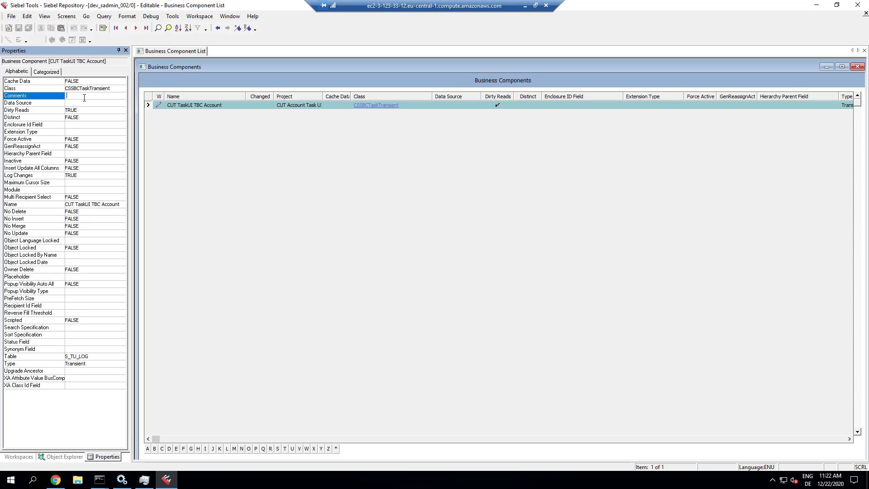
{"action": "type", "text": "dummy update"}
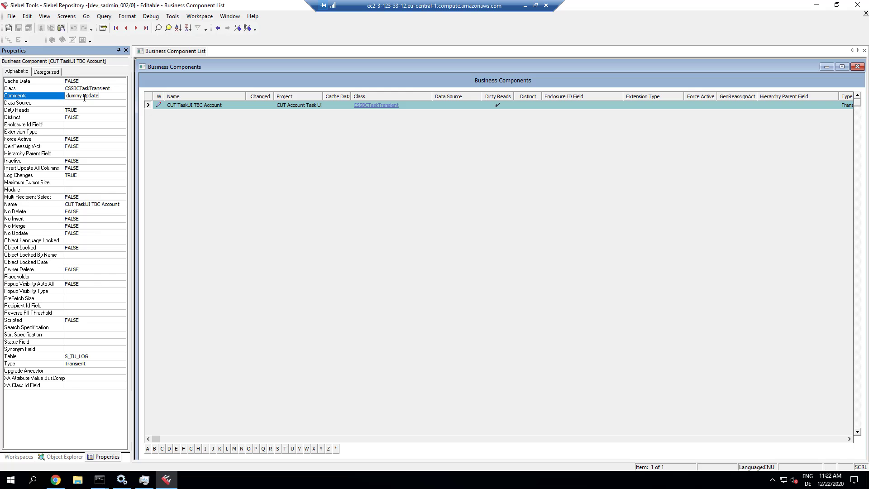
{"action": "left_click", "coordinate": [33, 102]}
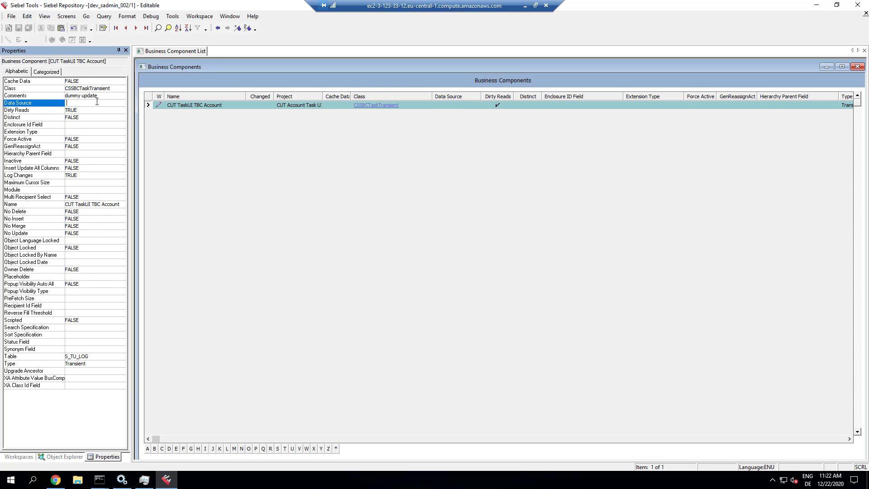
{"action": "left_click", "coordinate": [18, 456]}
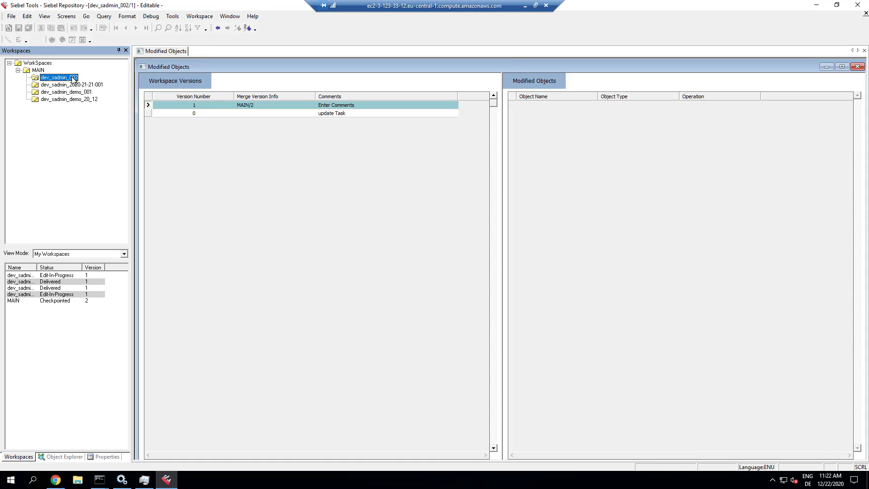
- Checkpoint workspace version 1 of dev_sadmin_002 with the comment 'task upd'
{"action": "left_click", "coordinate": [193, 105]}
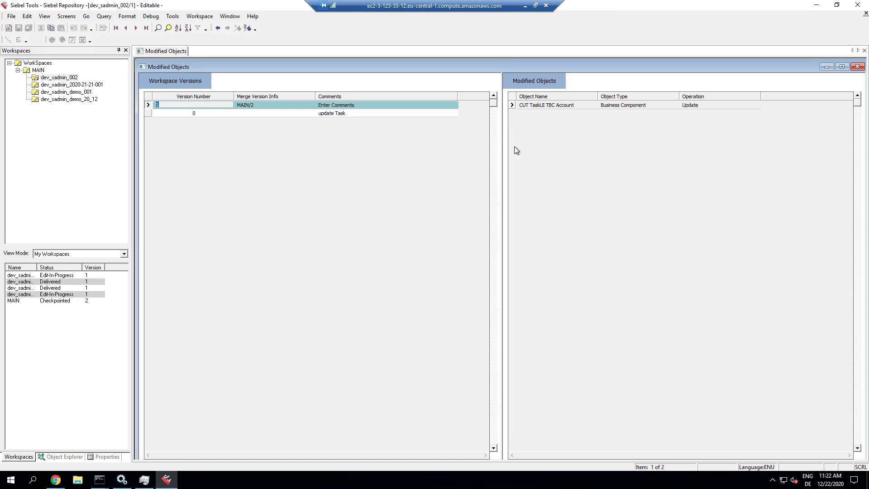
{"action": "mouse_move", "coordinate": [236, 70]}
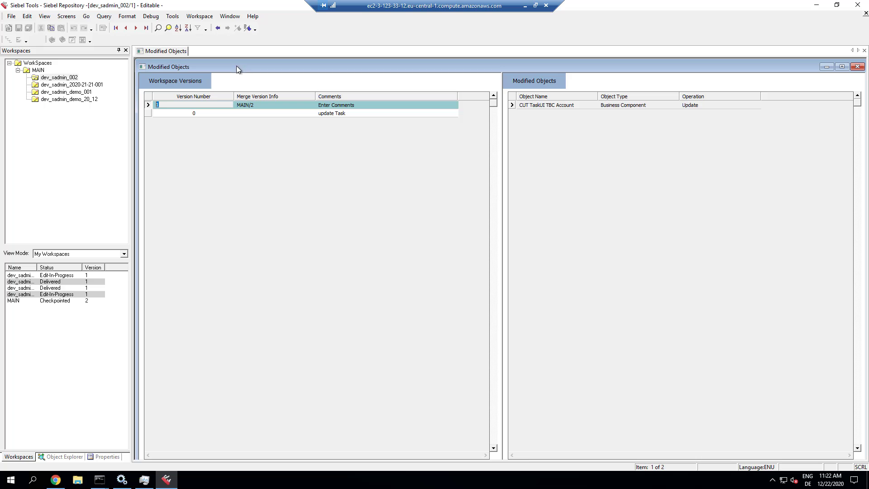
{"action": "left_click", "coordinate": [200, 15]}
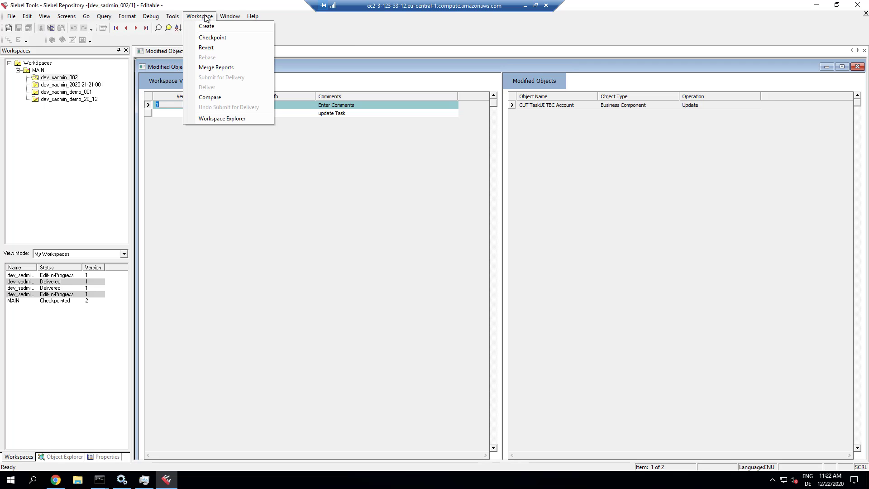
{"action": "left_click", "coordinate": [211, 37]}
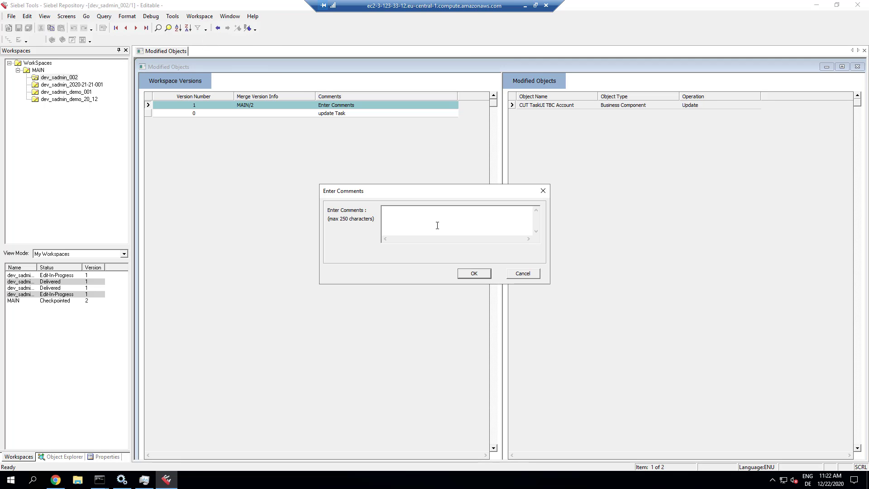
{"action": "type", "text": "task upd"}
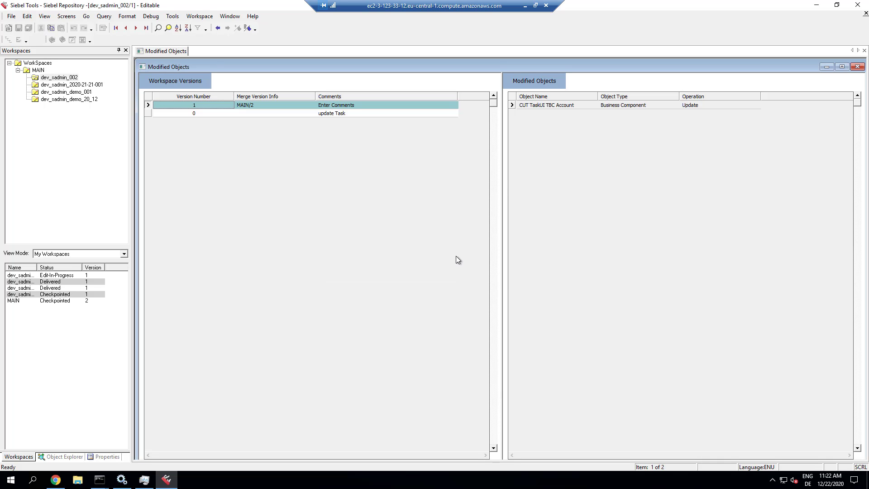
{"action": "left_click", "coordinate": [199, 17]}
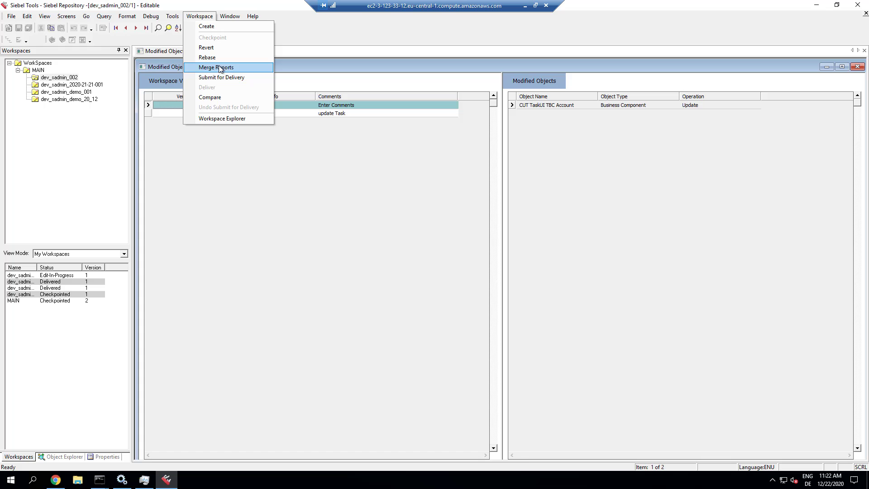
- Submit and deliver the dev_sadmin_002 workspace with the comment 'task update'
{"action": "left_click", "coordinate": [221, 78]}
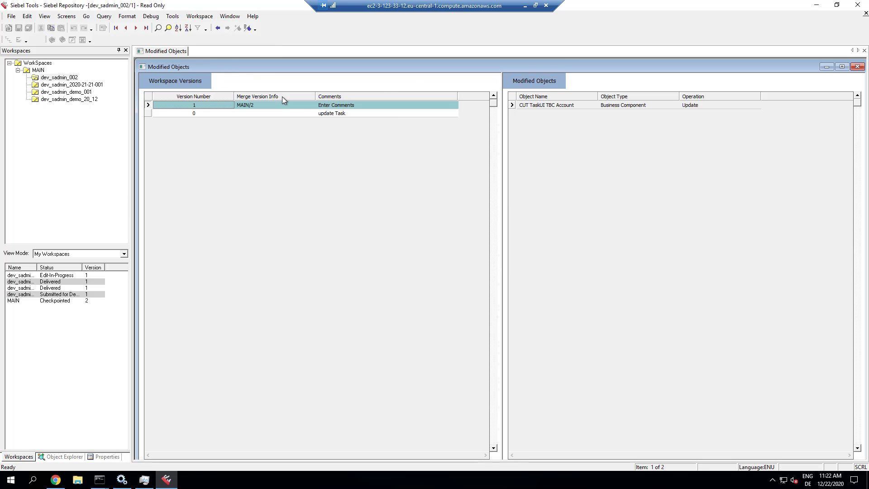
{"action": "left_click", "coordinate": [199, 16]}
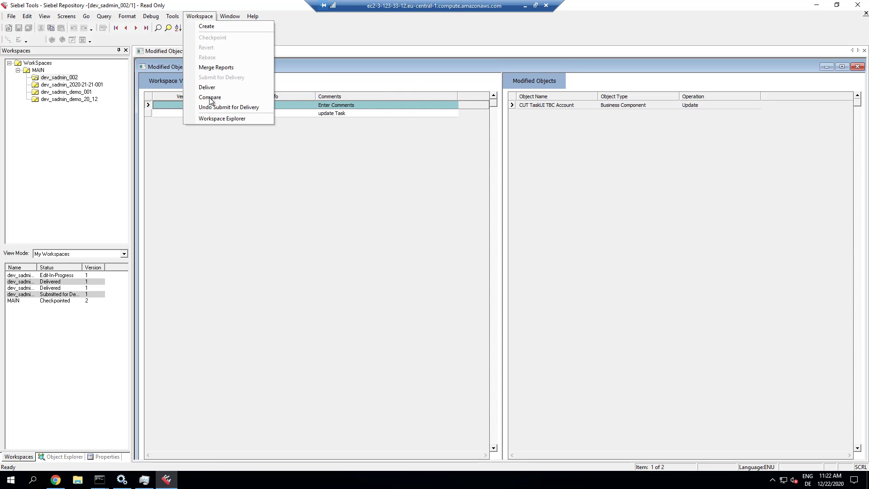
{"action": "left_click", "coordinate": [221, 77]}
{"action": "type", "text": "task update"}
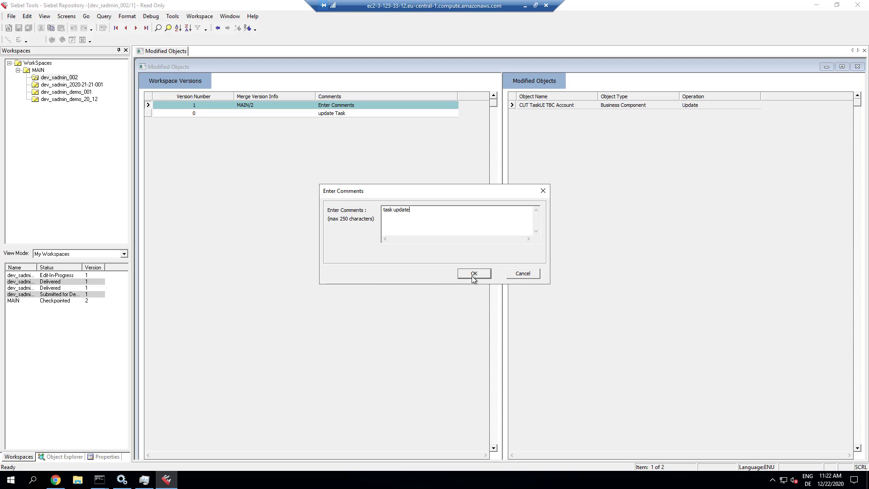
{"action": "left_click", "coordinate": [473, 274]}
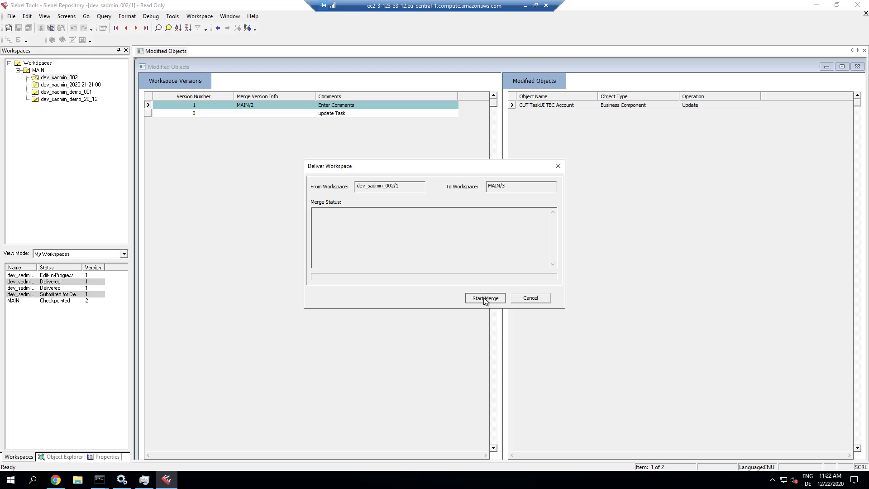
- Merge the workspace into MAIN, finish the delivery and select the MAIN branch at version 3
{"action": "left_click", "coordinate": [484, 298]}
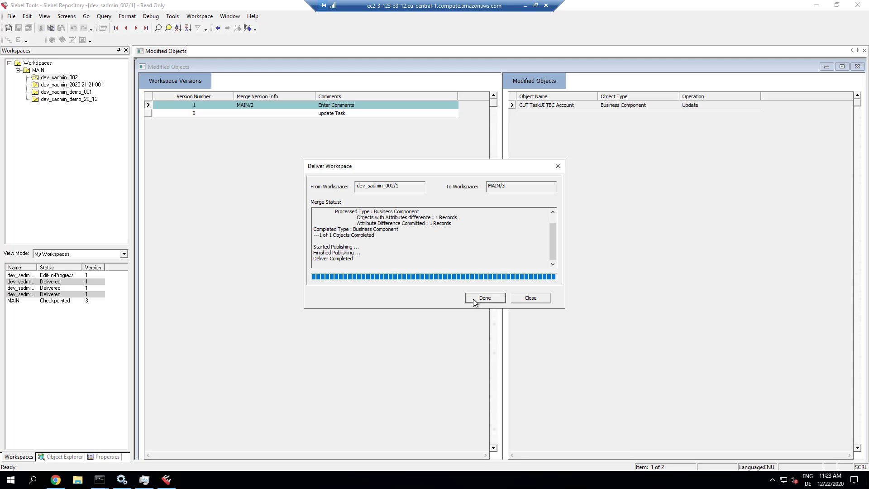
{"action": "left_click", "coordinate": [483, 298]}
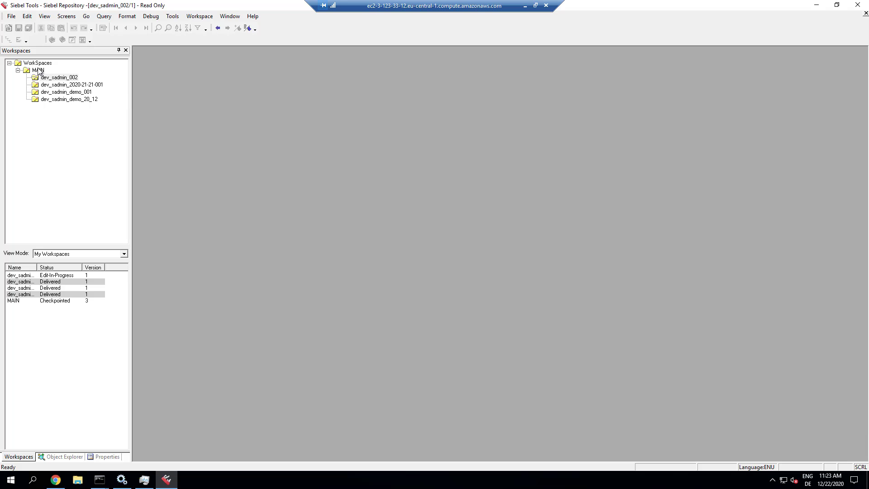
{"action": "left_click", "coordinate": [38, 63]}
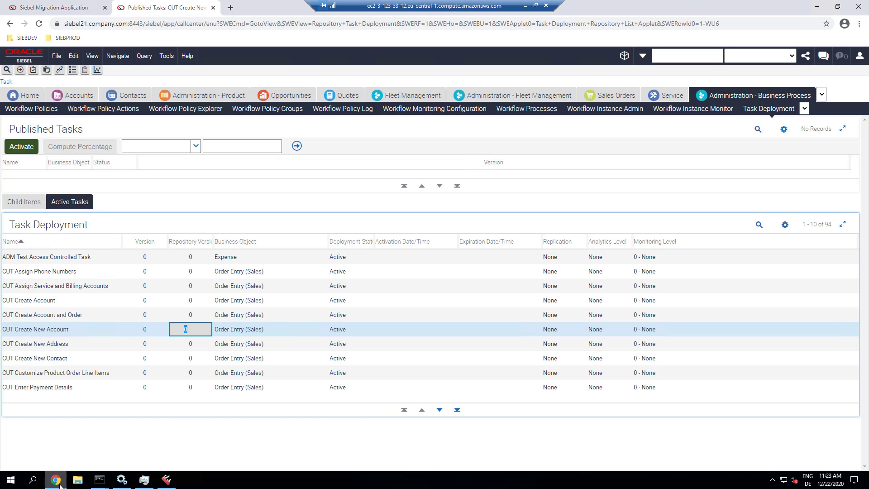
- In the Migration Application, select the Incremental RR plan from Migration Plans
{"action": "left_click", "coordinate": [53, 7]}
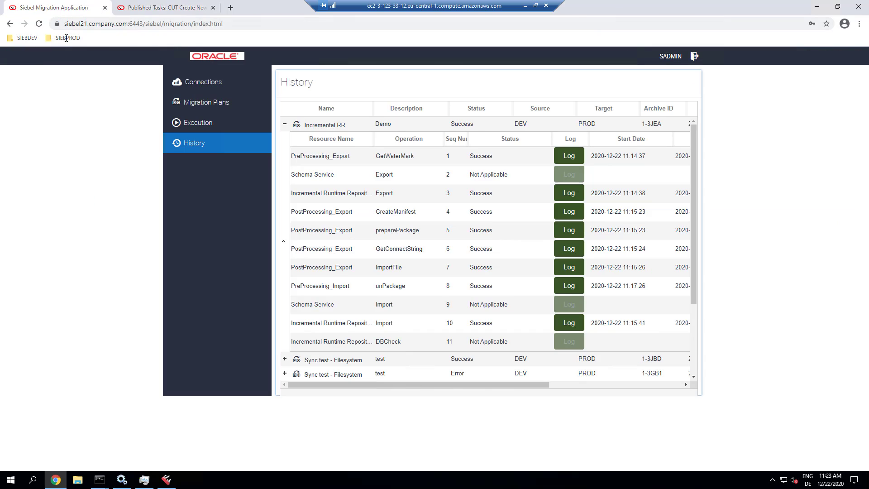
{"action": "left_click", "coordinate": [205, 102]}
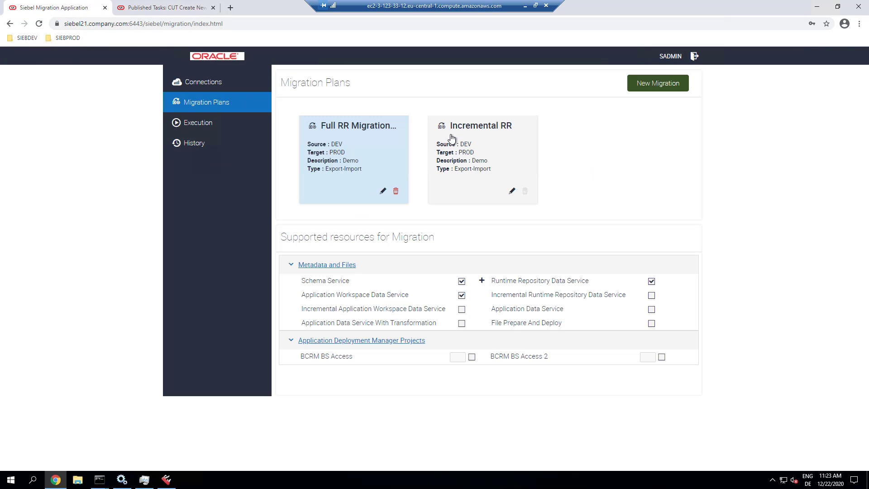
{"action": "left_click", "coordinate": [477, 161]}
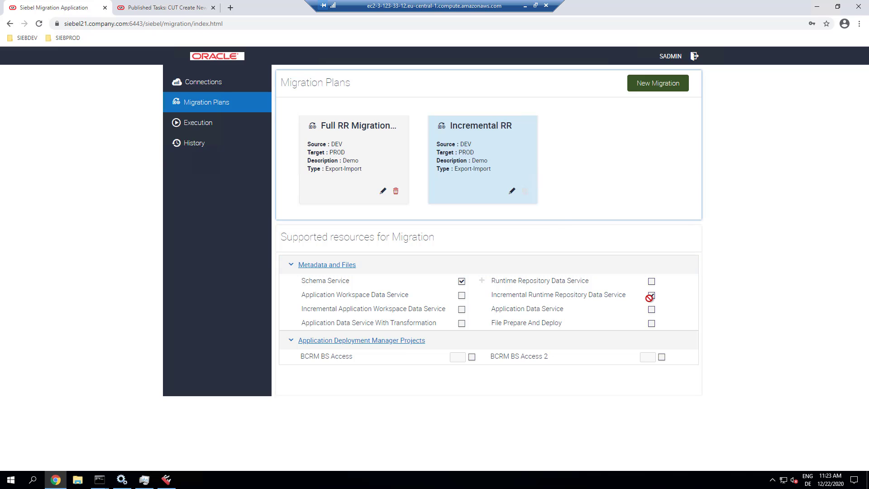
- Review the plan's Schema and Incremental Runtime Repository Data resources and go to Execution
{"action": "left_click", "coordinate": [651, 295]}
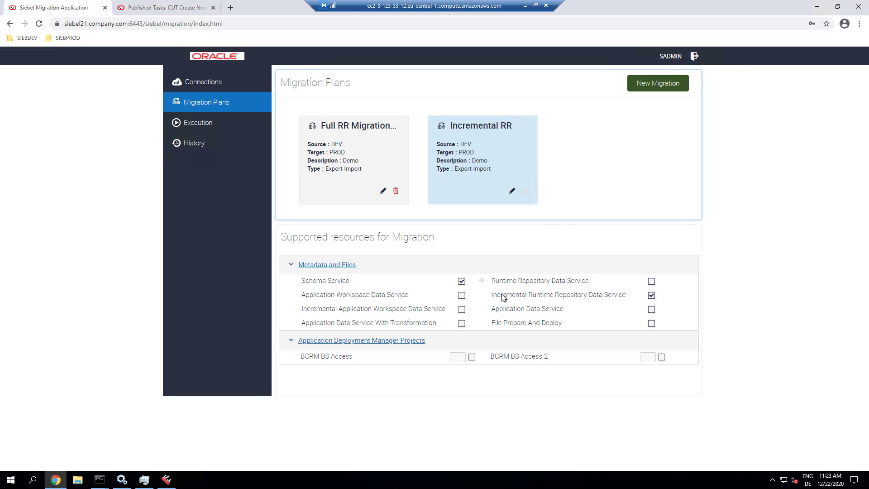
{"action": "double_click", "coordinate": [557, 294]}
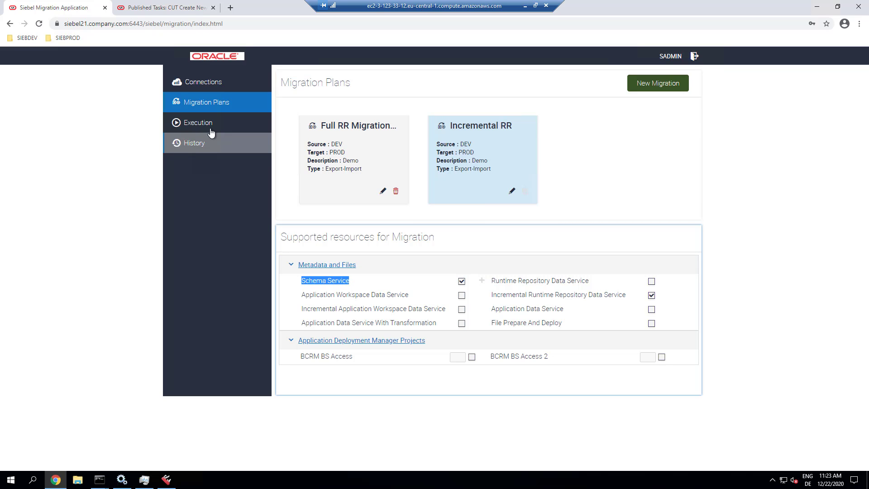
{"action": "left_click", "coordinate": [197, 122]}
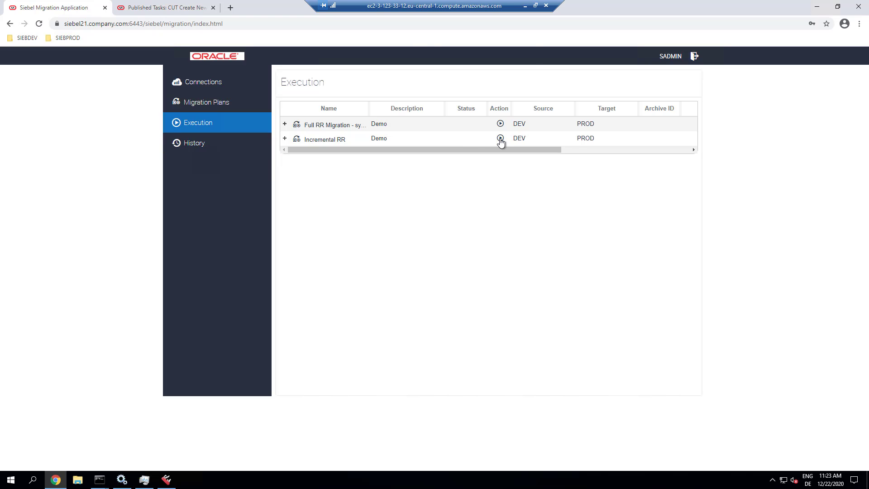
- Run Incremental RR for MAIN workspace version 3 with the schema password, DEV to PROD
{"action": "left_click", "coordinate": [500, 137]}
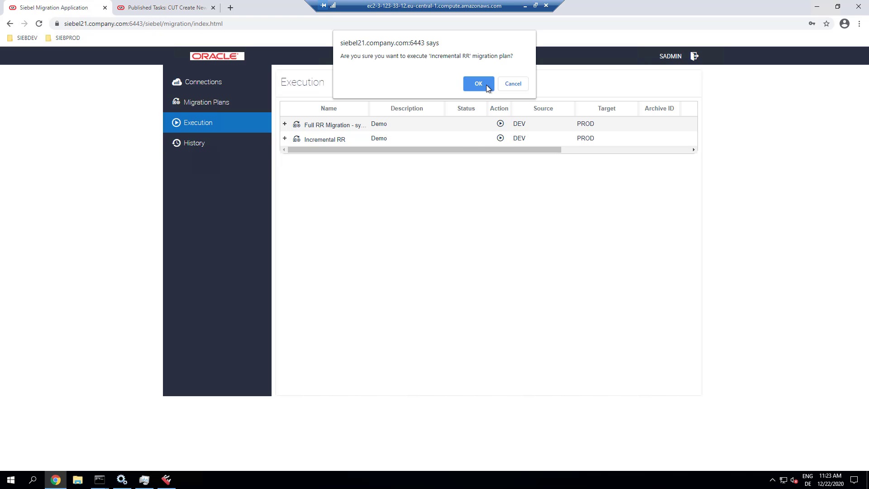
{"action": "left_click", "coordinate": [478, 84]}
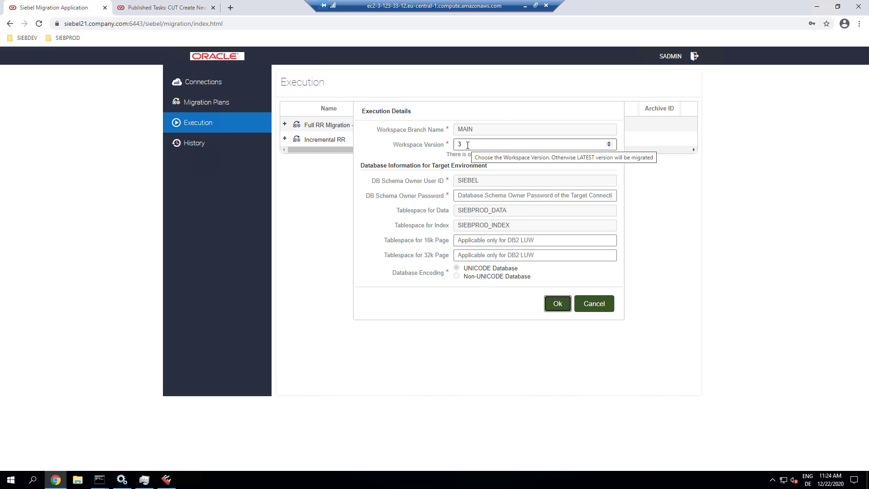
{"action": "left_click", "coordinate": [534, 196]}
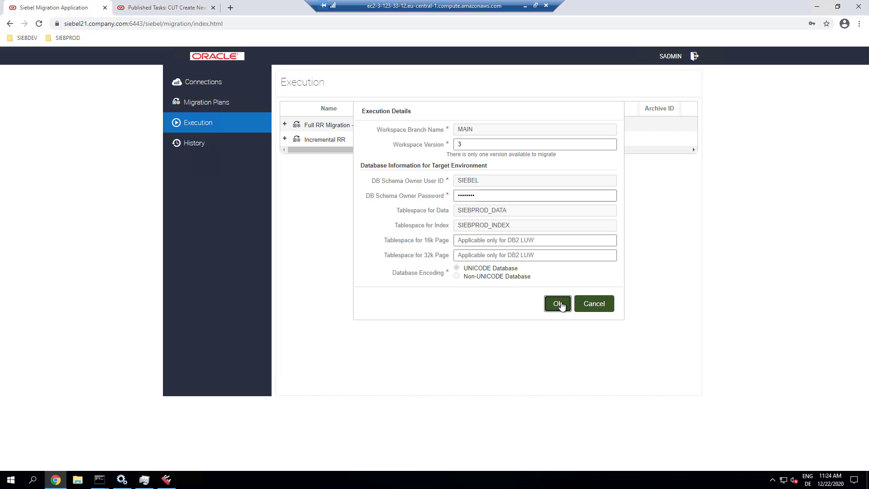
{"action": "left_click", "coordinate": [557, 304]}
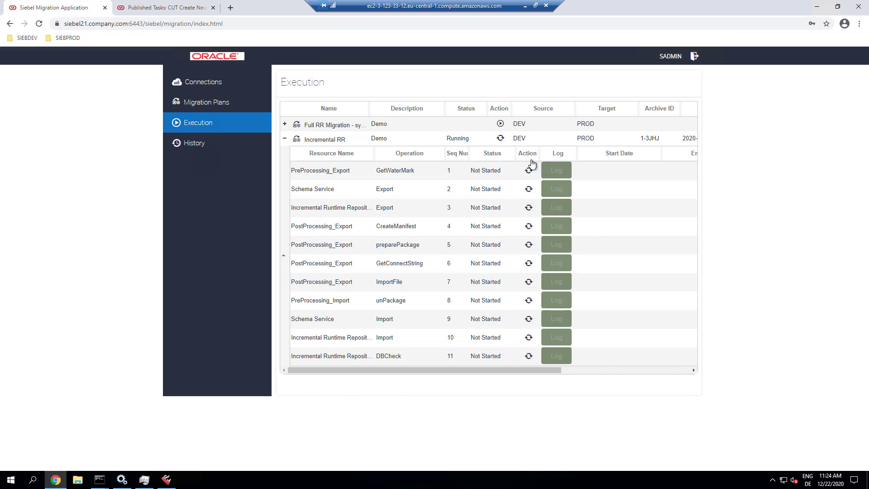
- Refresh the step statuses and view the repository export step's log
{"action": "left_click", "coordinate": [528, 170]}
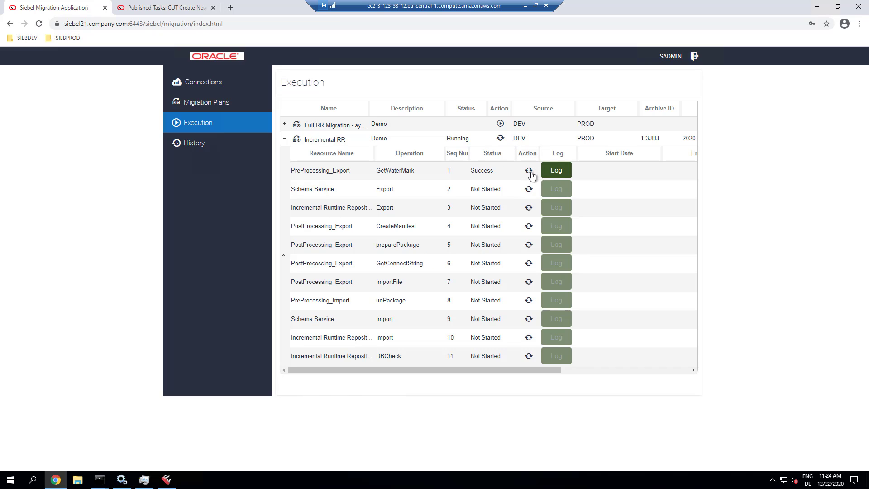
{"action": "left_click", "coordinate": [528, 189]}
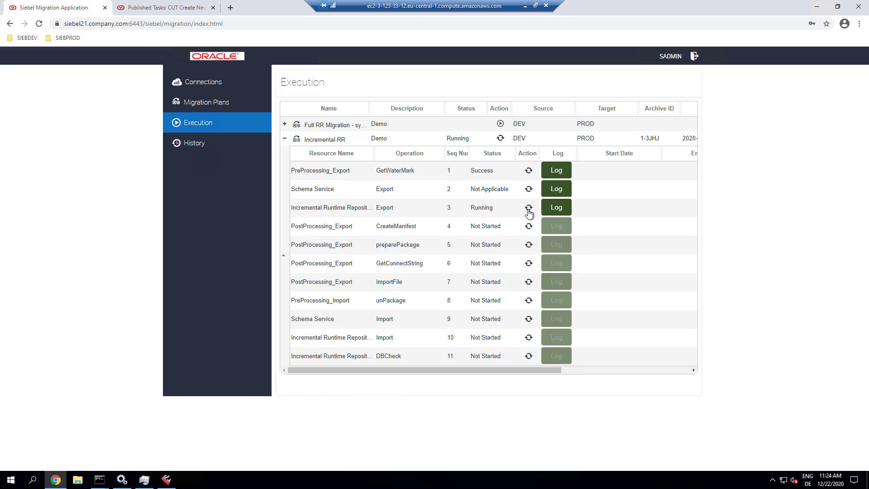
{"action": "left_click", "coordinate": [554, 207]}
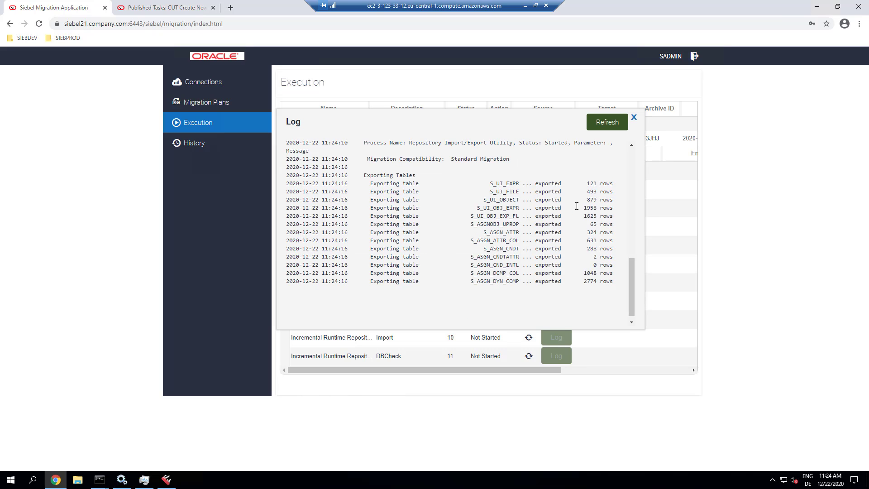
{"action": "left_click", "coordinate": [634, 117]}
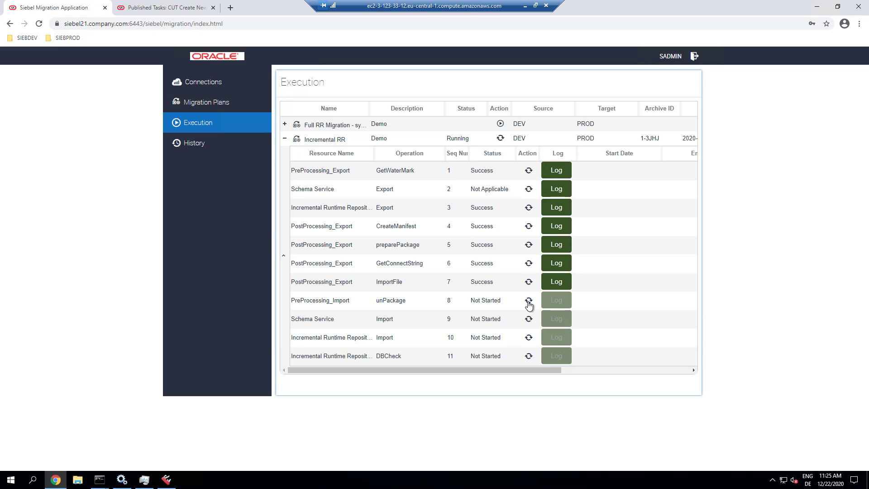
- Refresh until export and unpackaging succeed, then view the running import step's log
{"action": "left_click", "coordinate": [528, 300]}
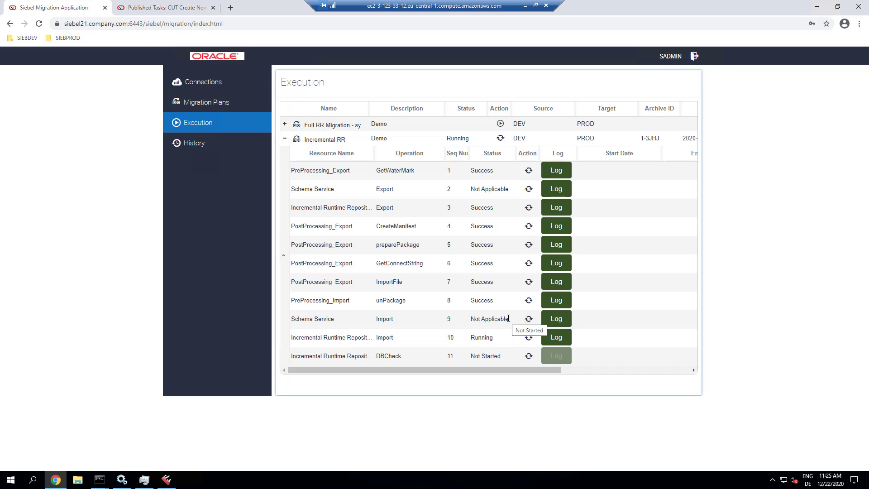
{"action": "mouse_move", "coordinate": [529, 338]}
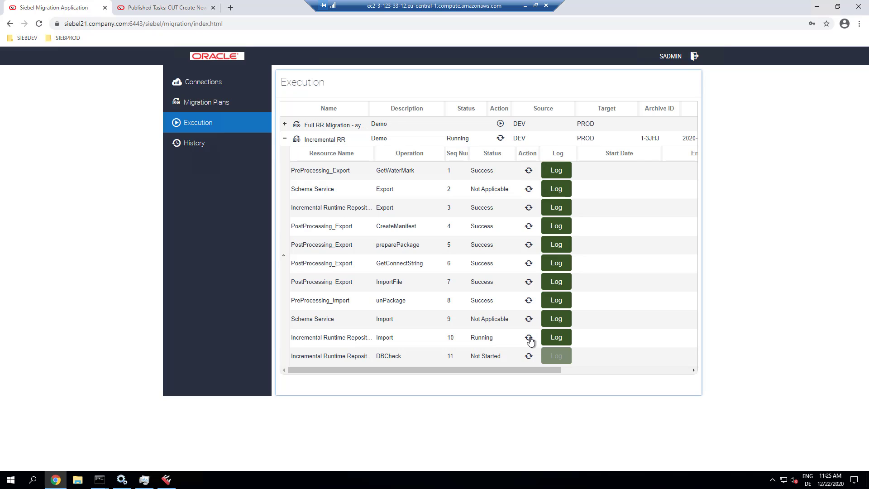
{"action": "mouse_move", "coordinate": [557, 339]}
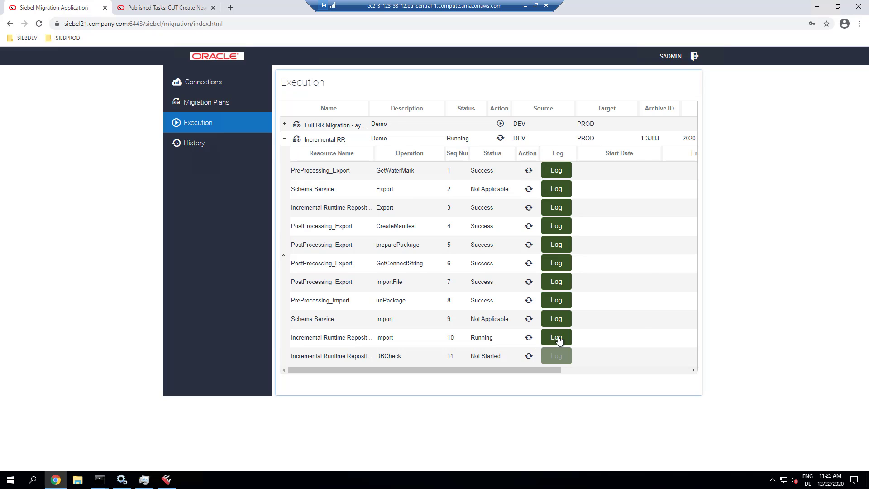
{"action": "left_click", "coordinate": [554, 336]}
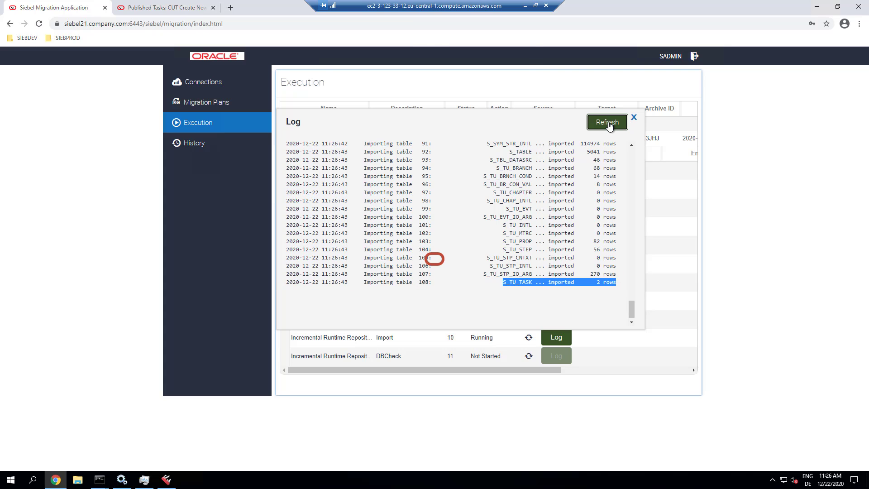
{"action": "mouse_move", "coordinate": [205, 145]}
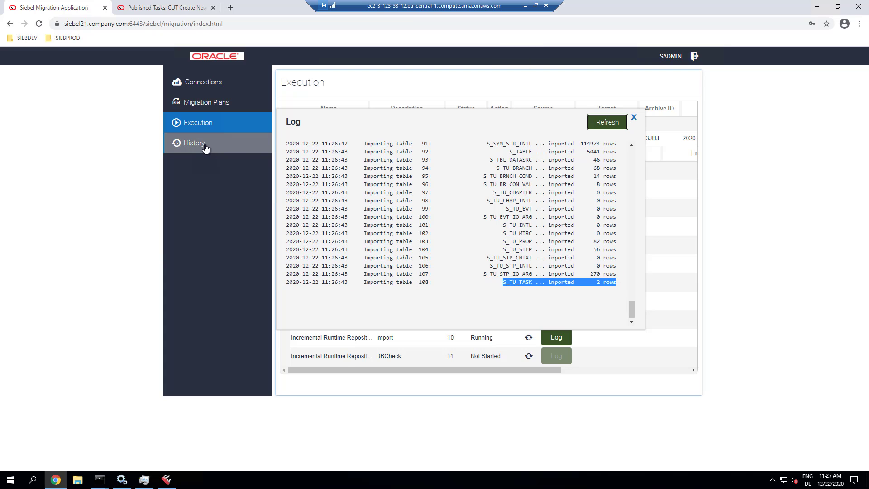
- In History, expand the latest Incremental RR run to see its steps succeeded, then go to Published Tasks
{"action": "left_click", "coordinate": [194, 142]}
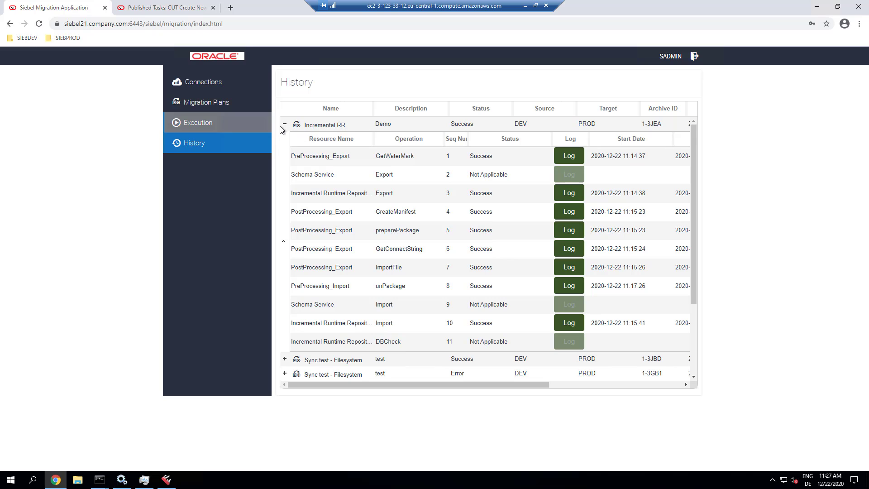
{"action": "left_click", "coordinate": [284, 124]}
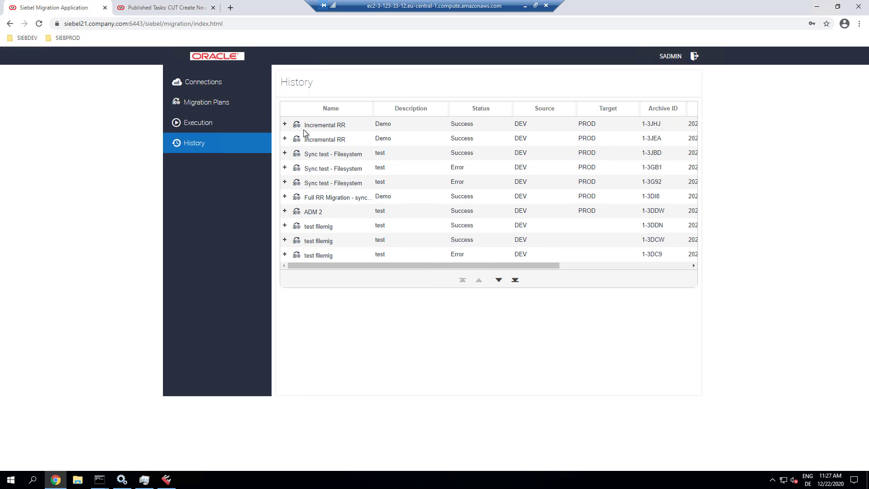
{"action": "left_click", "coordinate": [284, 124]}
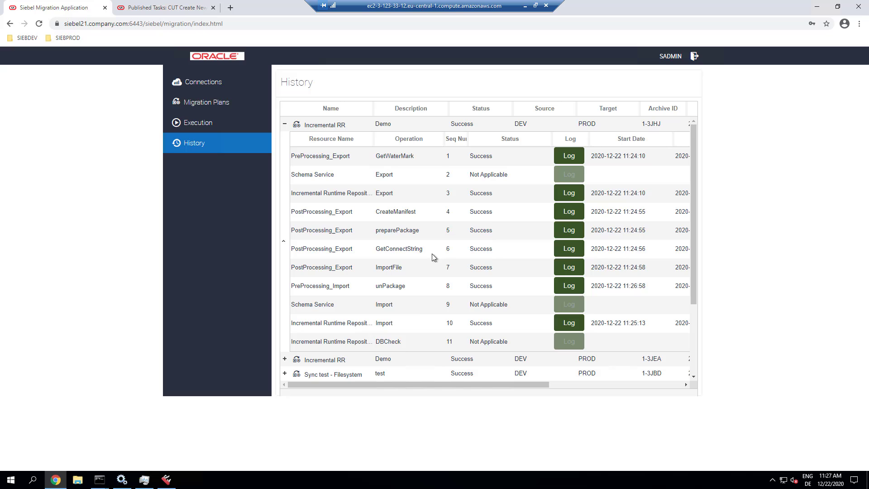
{"action": "mouse_move", "coordinate": [475, 341]}
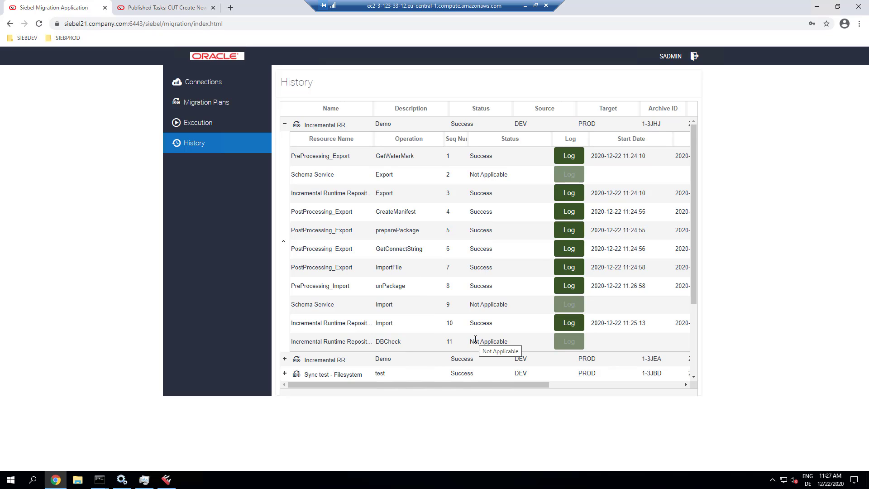
{"action": "left_click", "coordinate": [164, 7]}
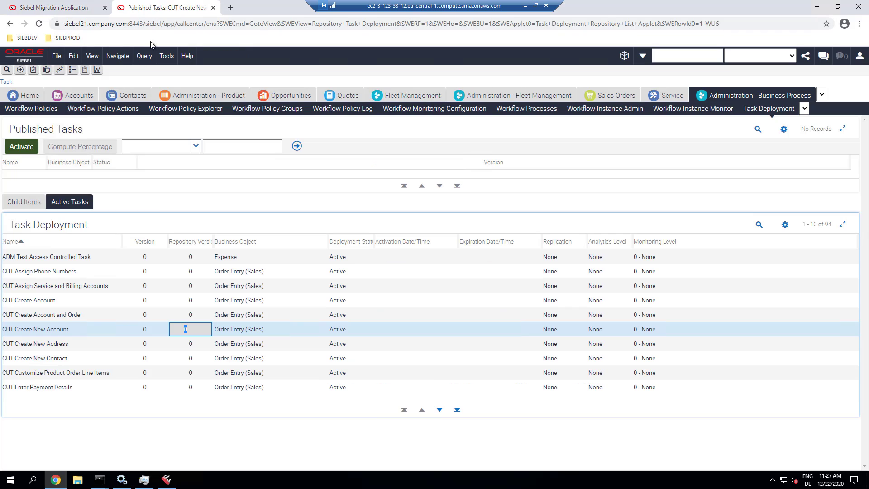
{"action": "mouse_move", "coordinate": [768, 108]}
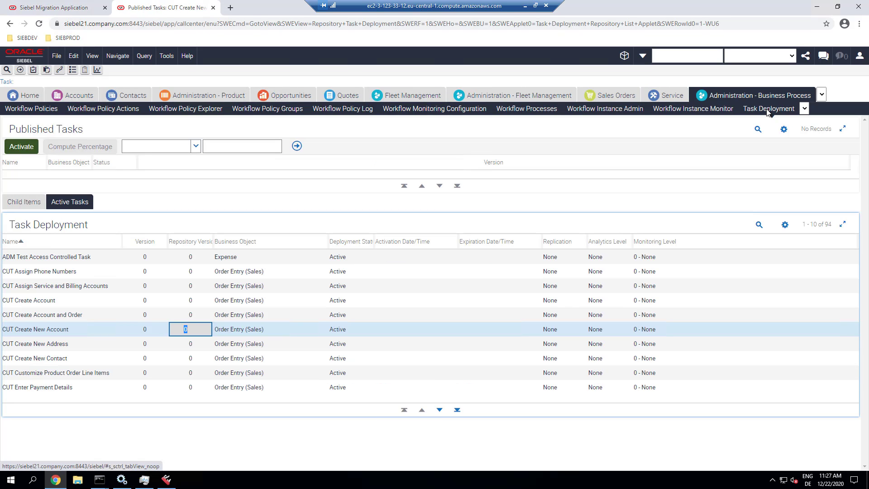
- Reload Task Deployment, confirm CUT Create New Account's active repository version is 0, and open the README
{"action": "left_click", "coordinate": [34, 329]}
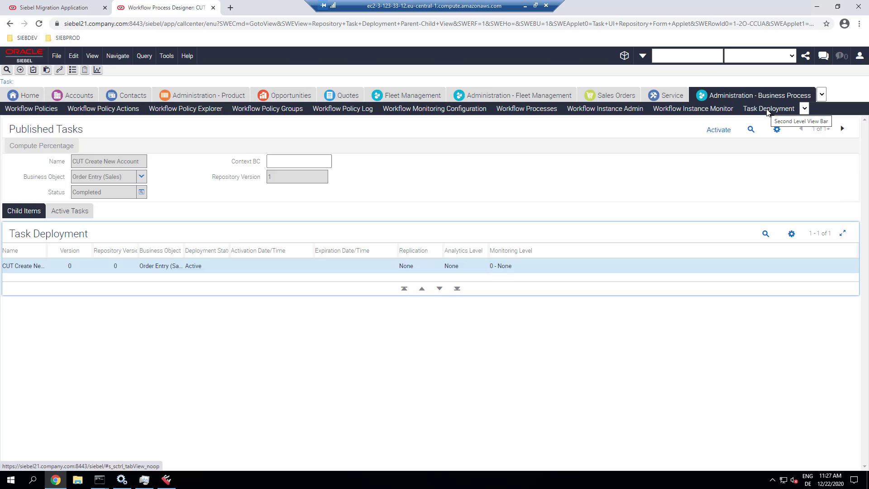
{"action": "mouse_move", "coordinate": [154, 146]}
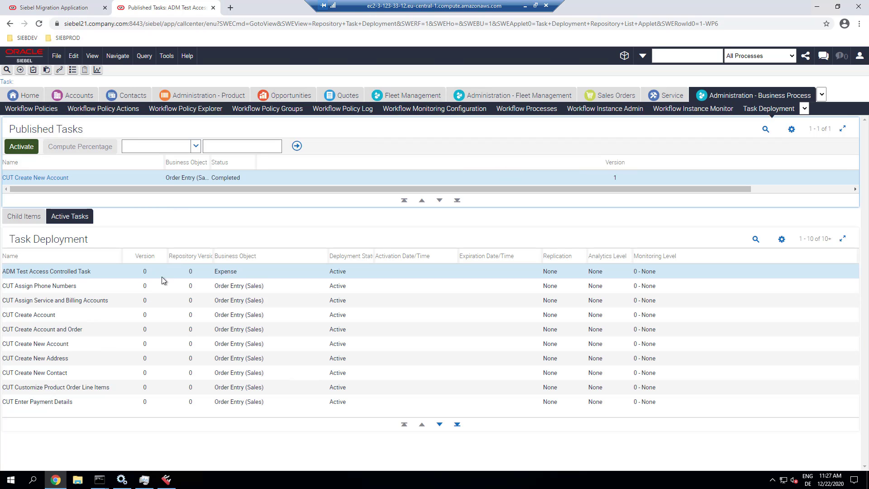
{"action": "left_click", "coordinate": [36, 344]}
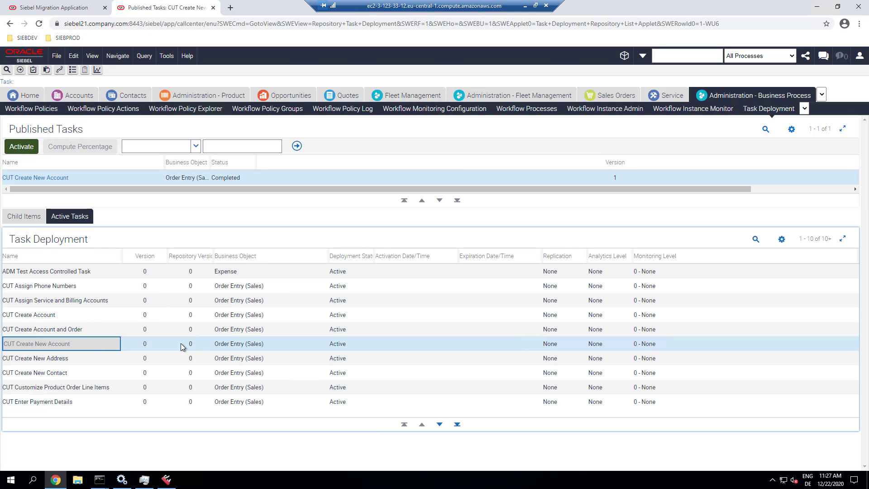
{"action": "left_click", "coordinate": [189, 344]}
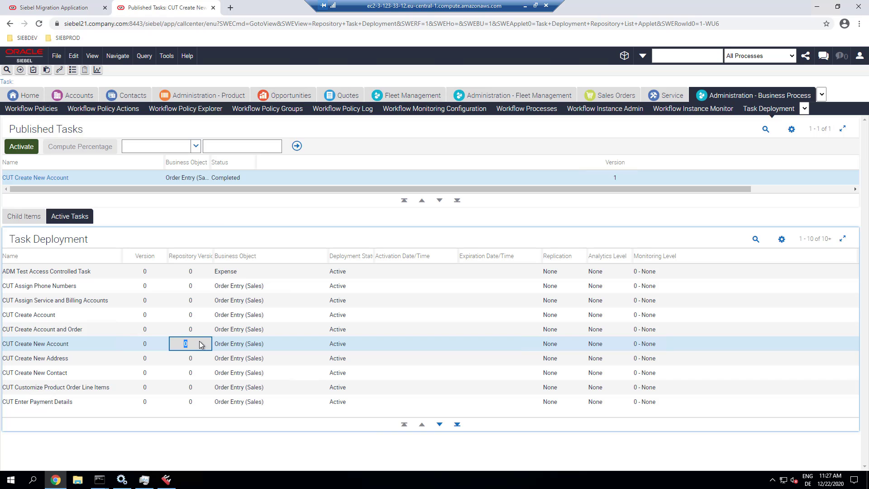
{"action": "mouse_move", "coordinate": [521, 16]}
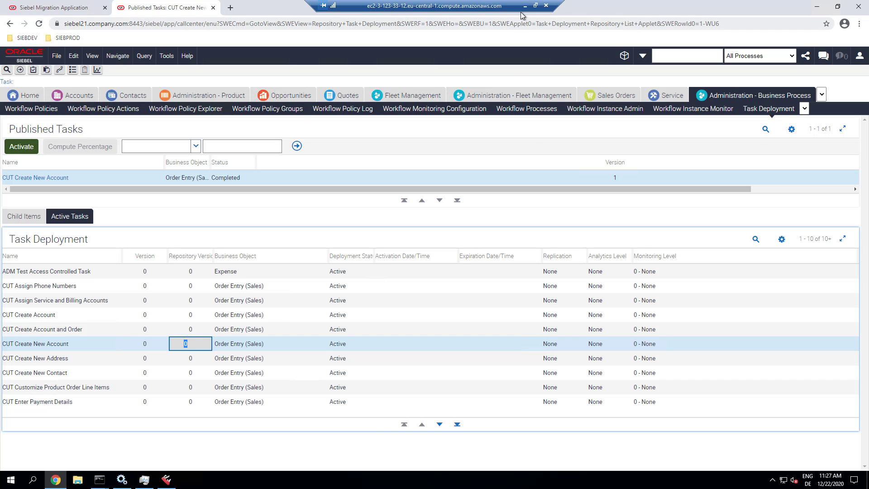
{"action": "left_click", "coordinate": [269, 7]}
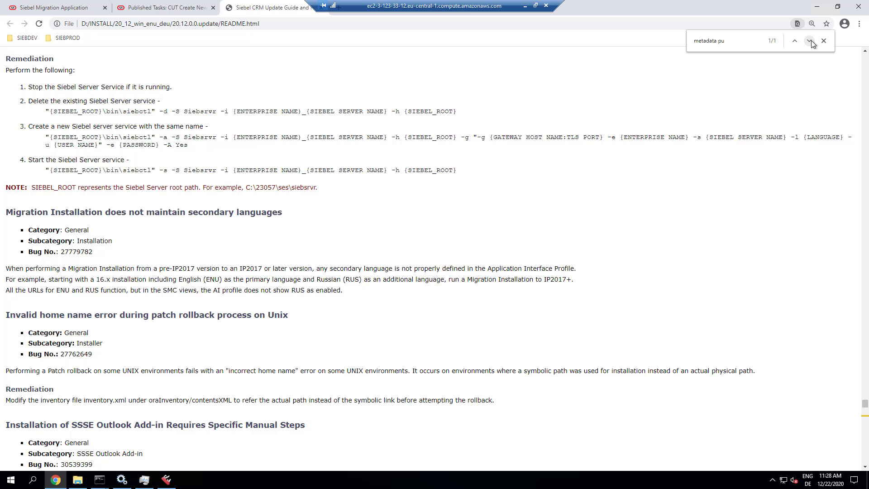
- Jump to the metadata publisher match, select the Siebel Runtime Metadata Publisher Service name, and return to Call Center
{"action": "left_click", "coordinate": [808, 41]}
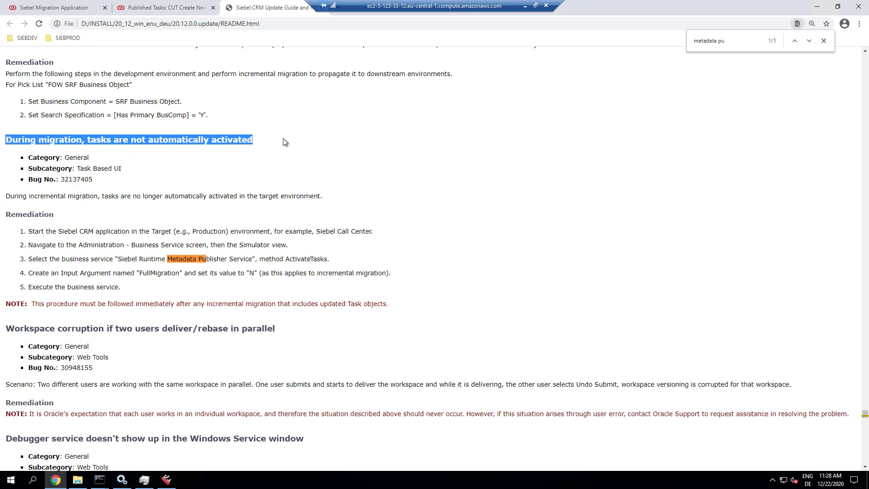
{"action": "mouse_move", "coordinate": [101, 198]}
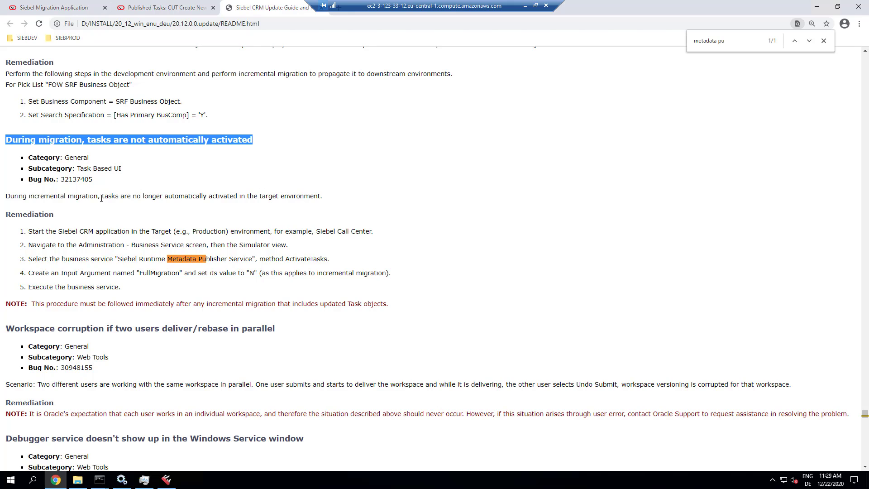
{"action": "double_click", "coordinate": [76, 179]}
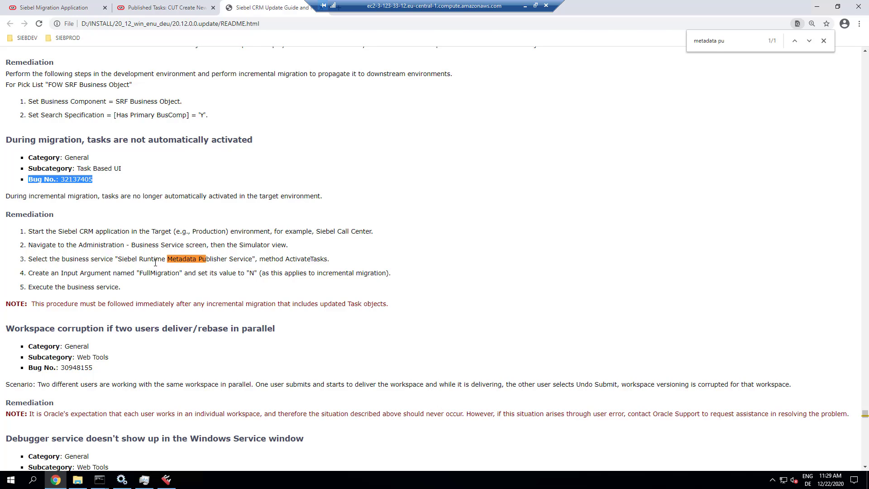
{"action": "double_click", "coordinate": [127, 259]}
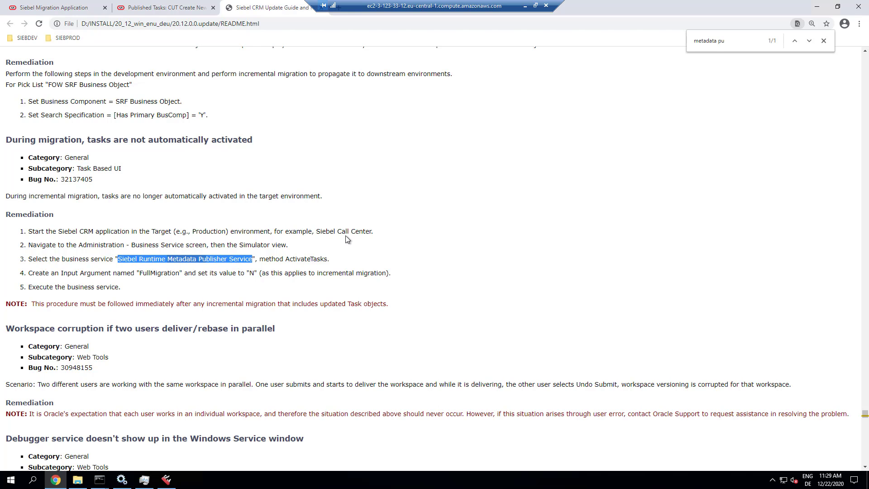
{"action": "left_click", "coordinate": [164, 7]}
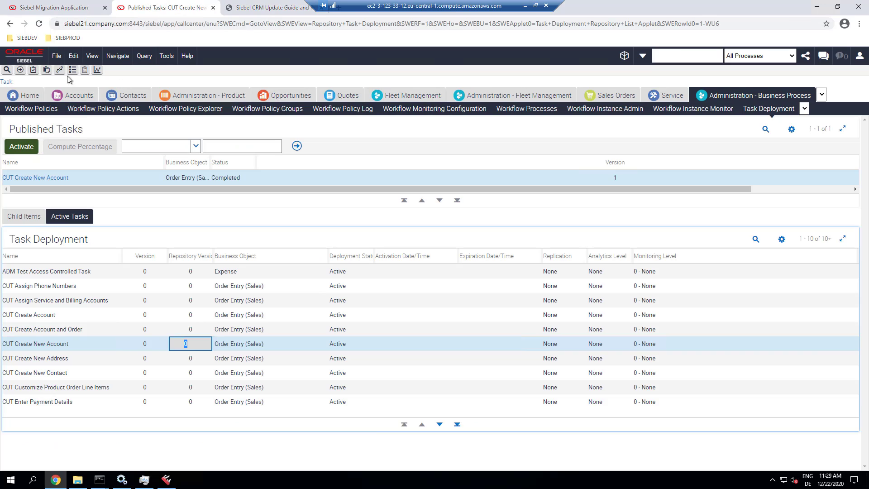
- Filter Site Map for 'simul' and start a new Simulator record for Siebel Runtime Metadata Publisher Service with ActivateTasks
{"action": "left_click", "coordinate": [20, 69]}
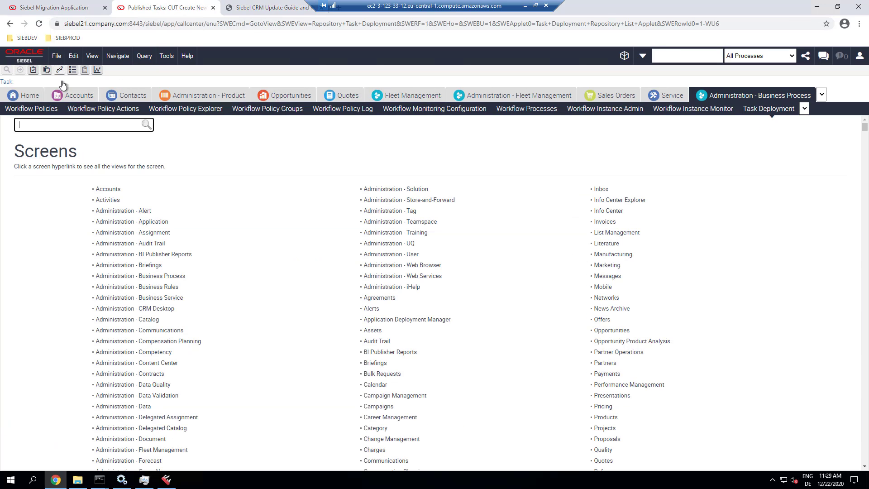
{"action": "type", "text": "simul"}
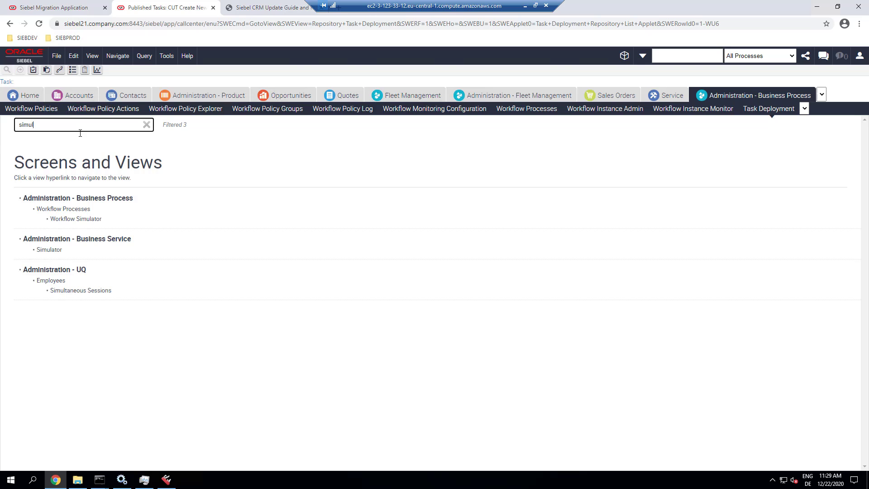
{"action": "left_click", "coordinate": [49, 249]}
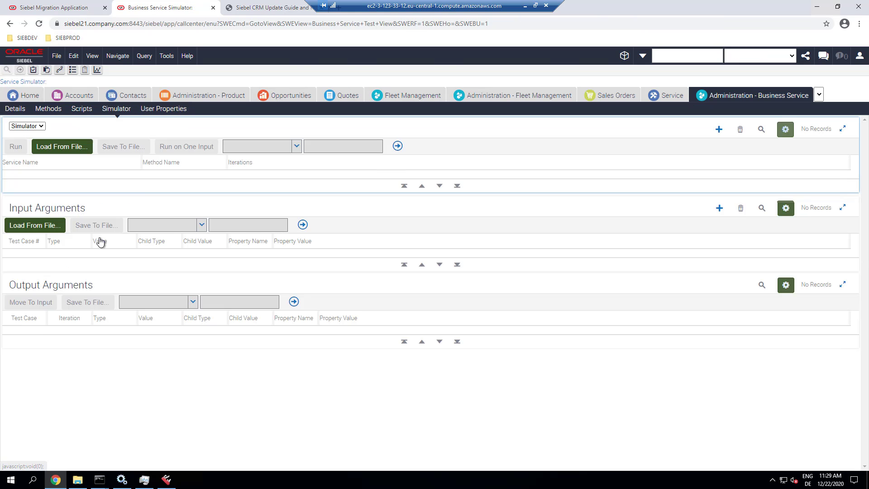
{"action": "left_click", "coordinate": [719, 128]}
{"action": "type", "text": "ActivateTask"}
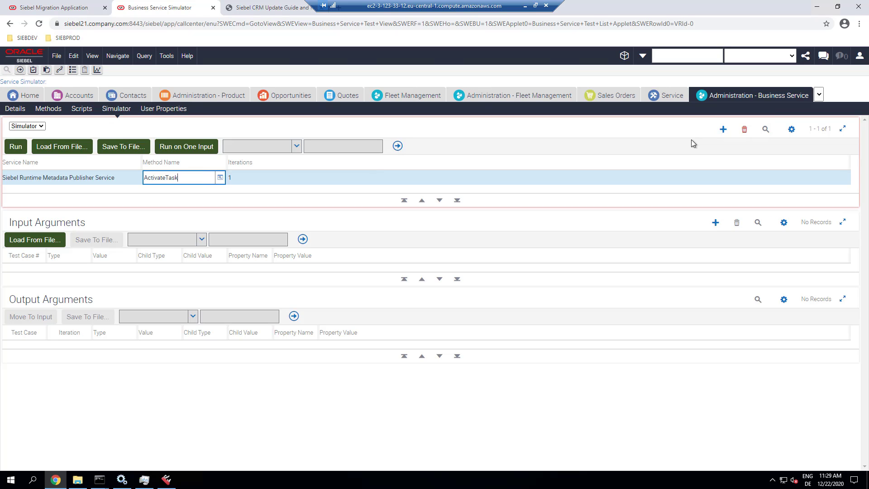
{"action": "type", "text": "s"}
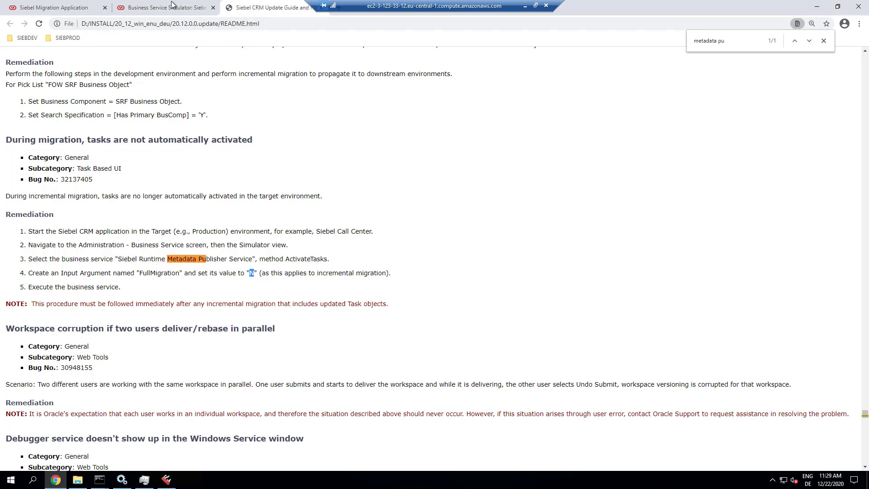
- Add input argument property FullMigration = N to the ActivateTasks test and save it
{"action": "left_click", "coordinate": [164, 7]}
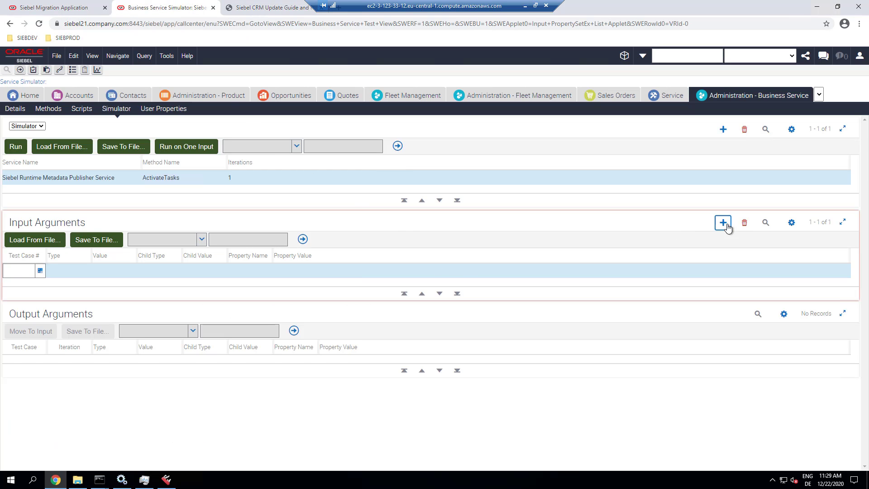
{"action": "left_click", "coordinate": [723, 223]}
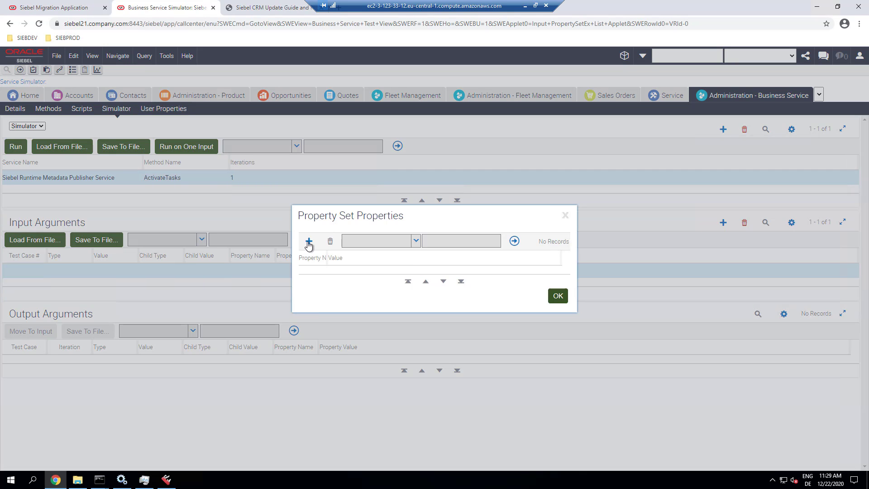
{"action": "left_click", "coordinate": [309, 241]}
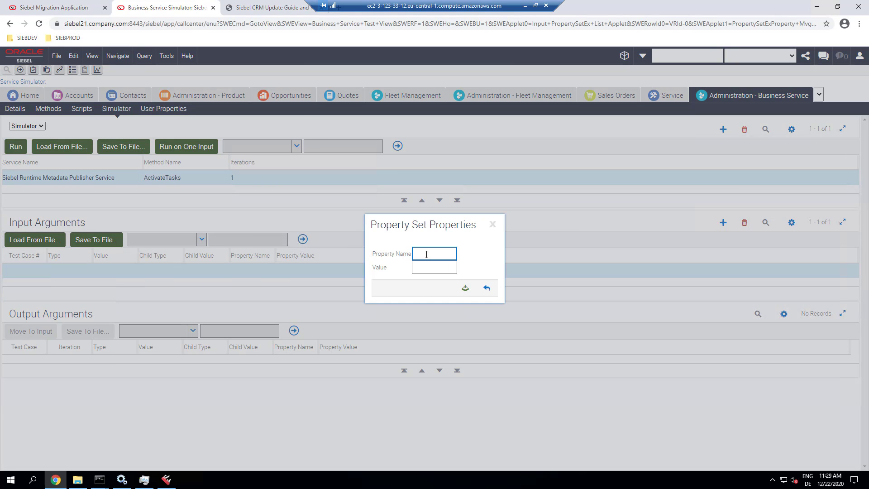
{"action": "type", "text": "FullMigration"}
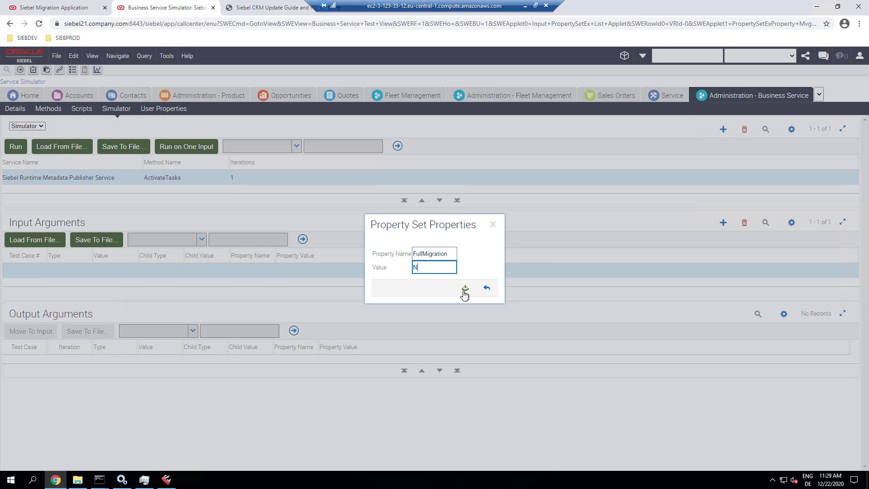
{"action": "left_click", "coordinate": [464, 289]}
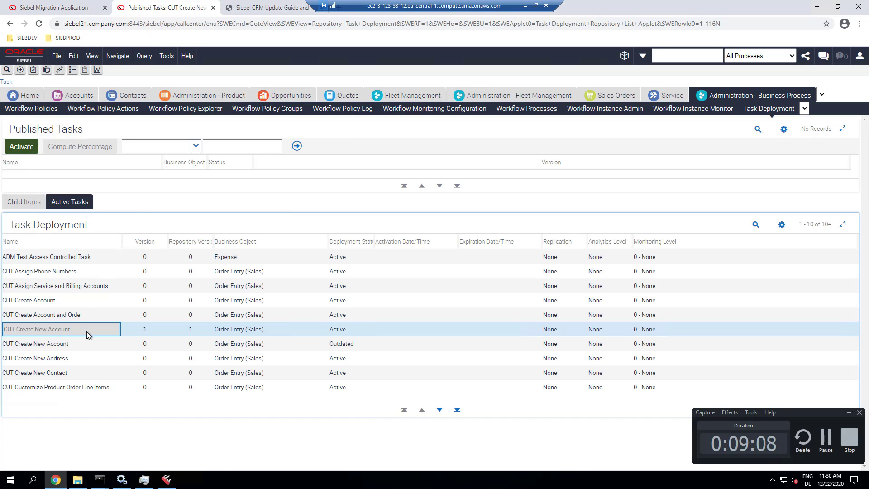
- Select the CUT Create New Account row and confirm Version and Repository Version both show 1
{"action": "left_click", "coordinate": [189, 328]}
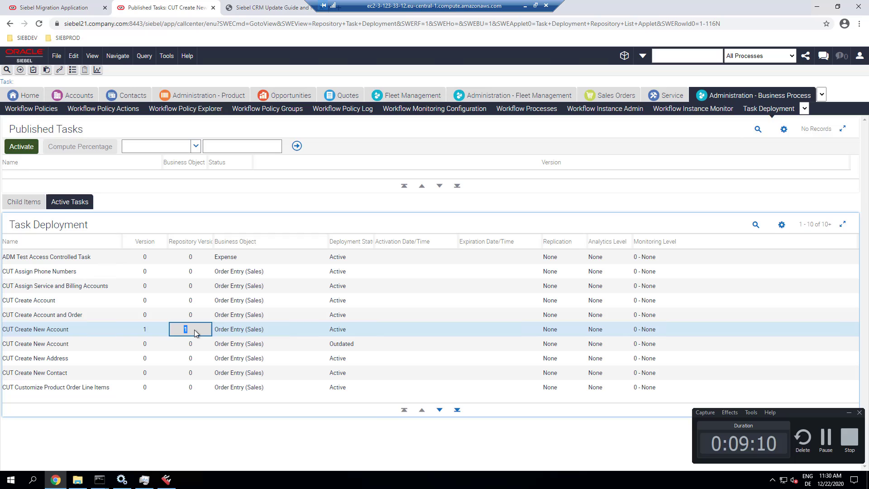